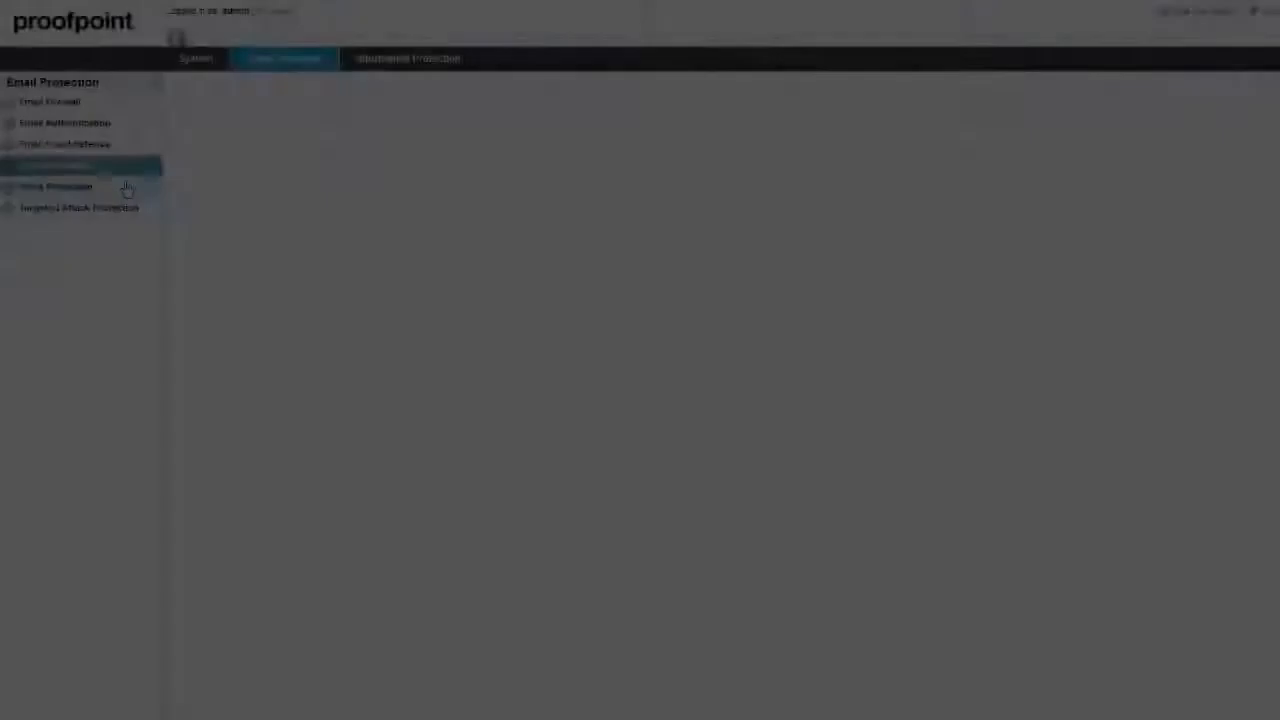
# Navigate to the Organizational Safe List under Email Protection's Spam Detection.
pyautogui.click(55, 165)
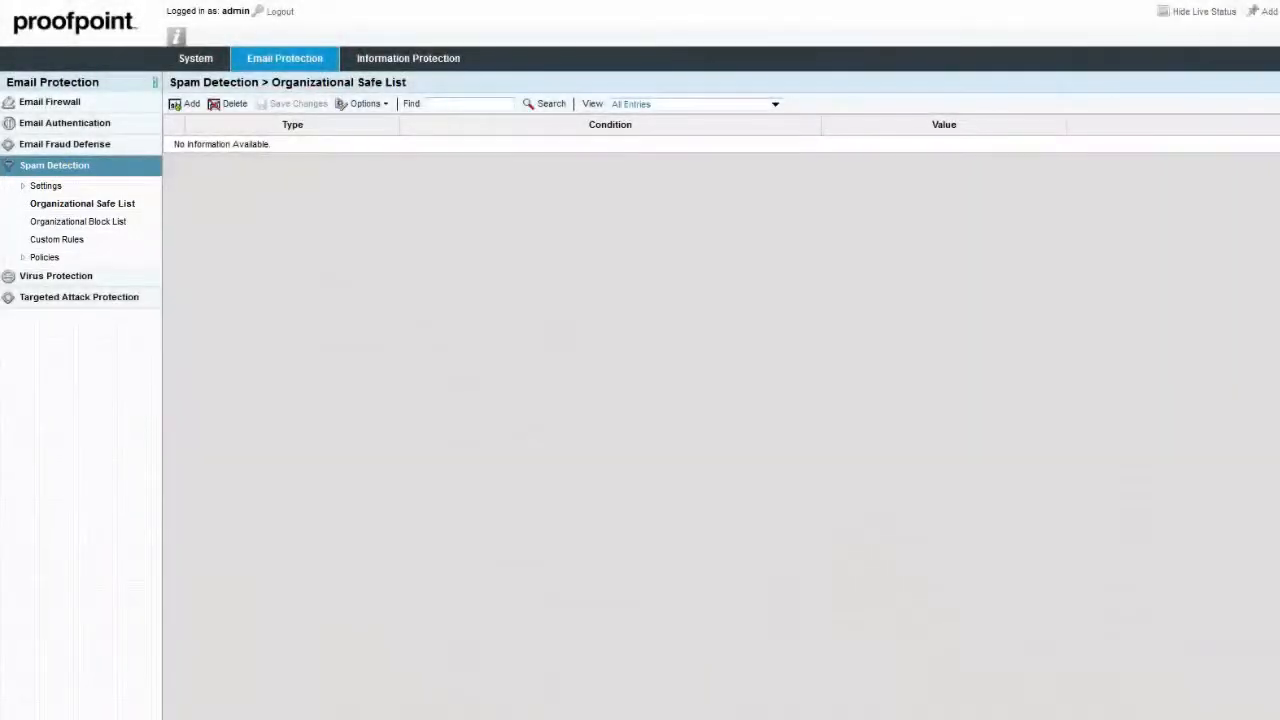
# Open the Add List Entry window for the Organizational Safe List.
pyautogui.click(22, 257)
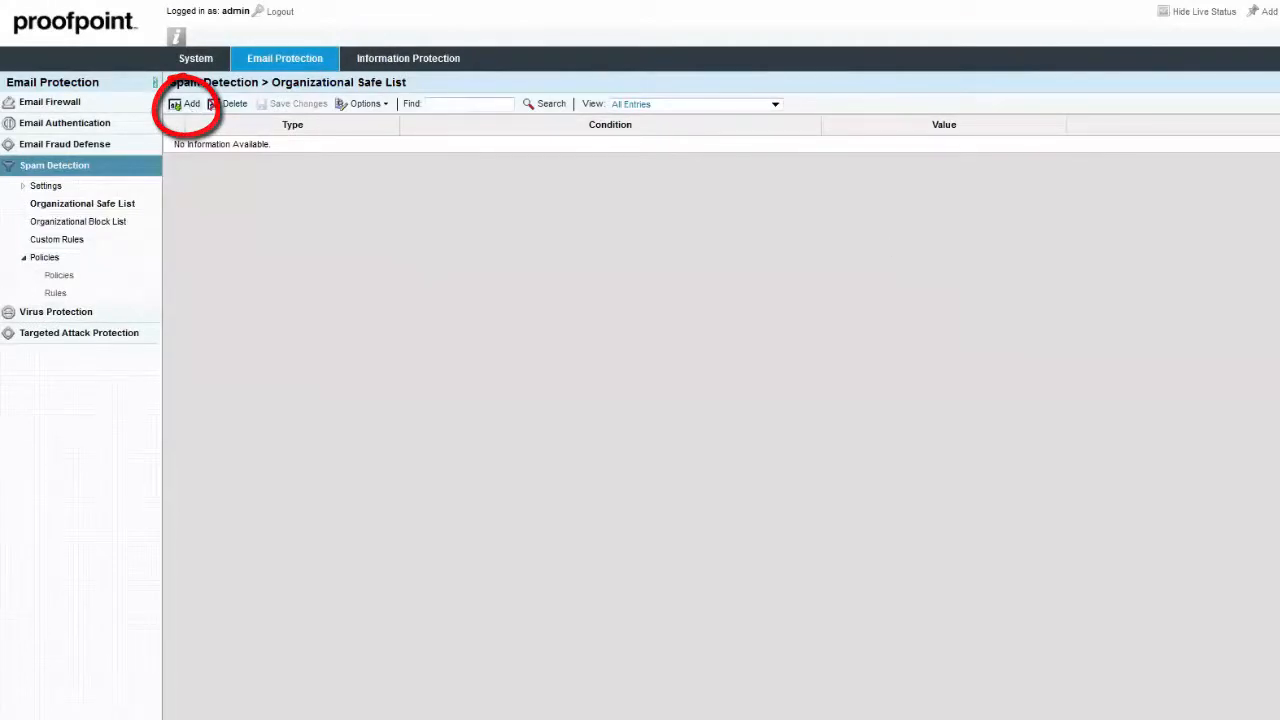
pyautogui.click(189, 103)
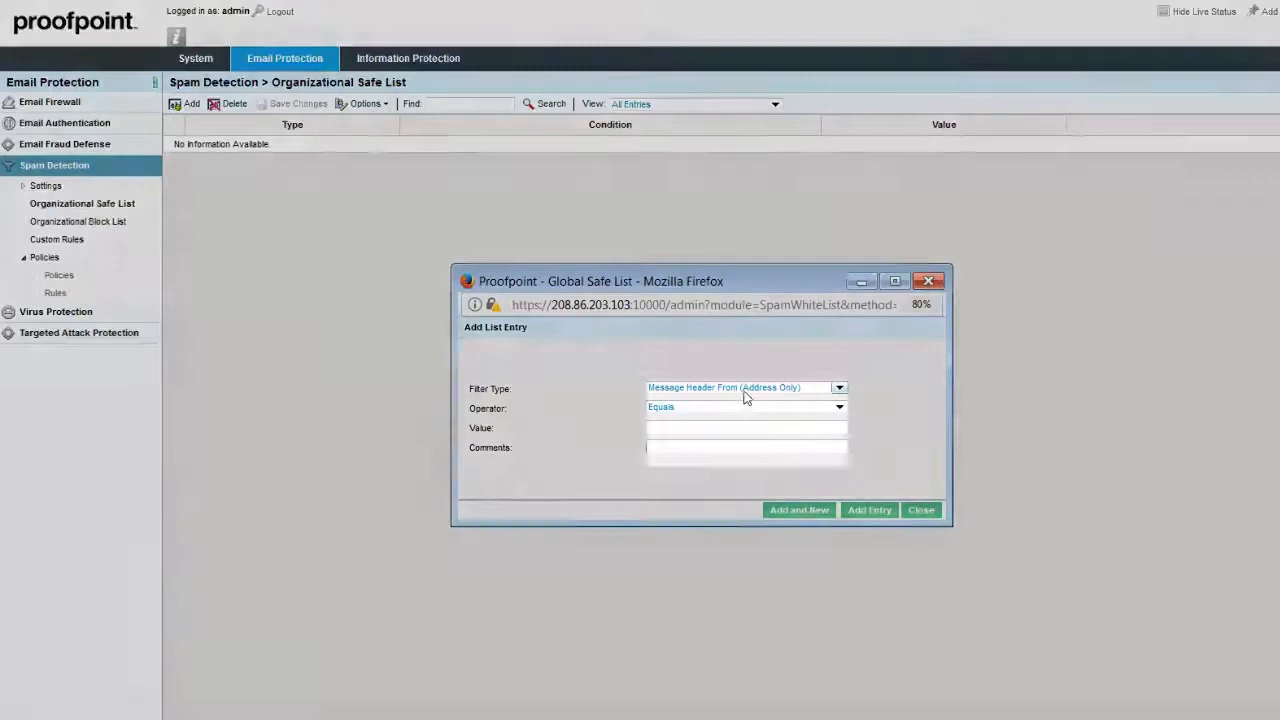
pyautogui.click(838, 388)
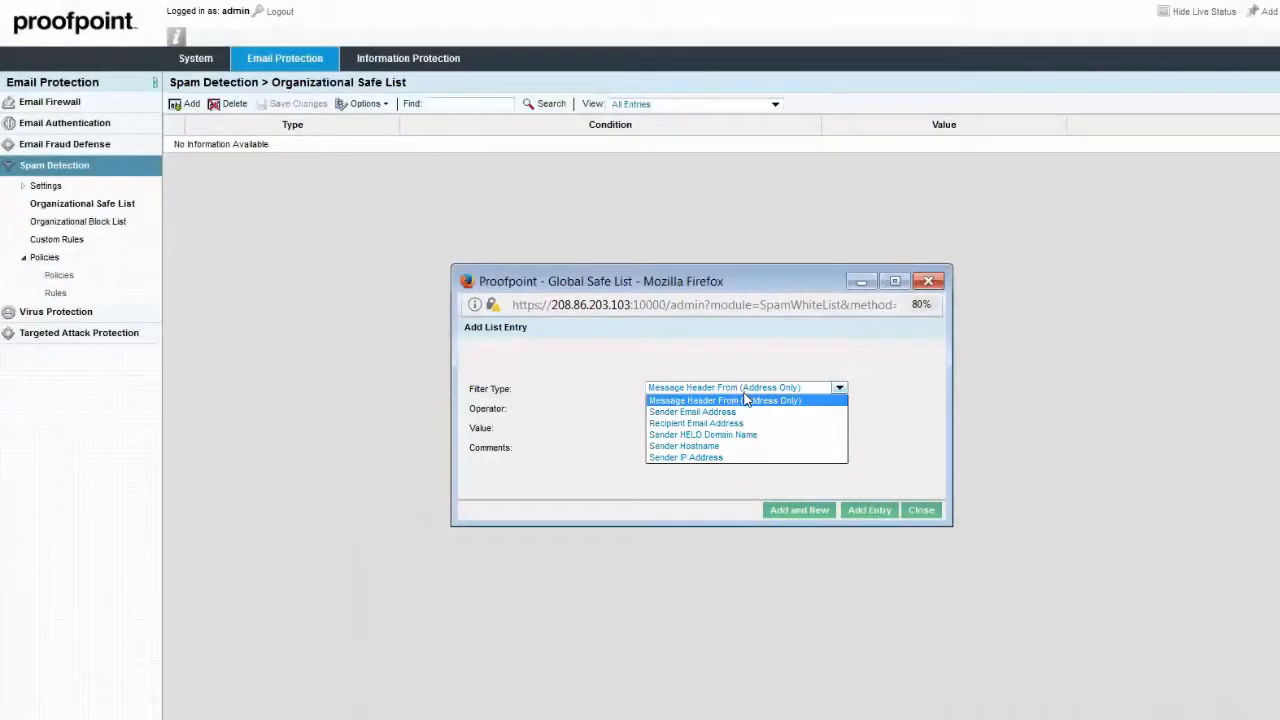
pyautogui.click(724, 400)
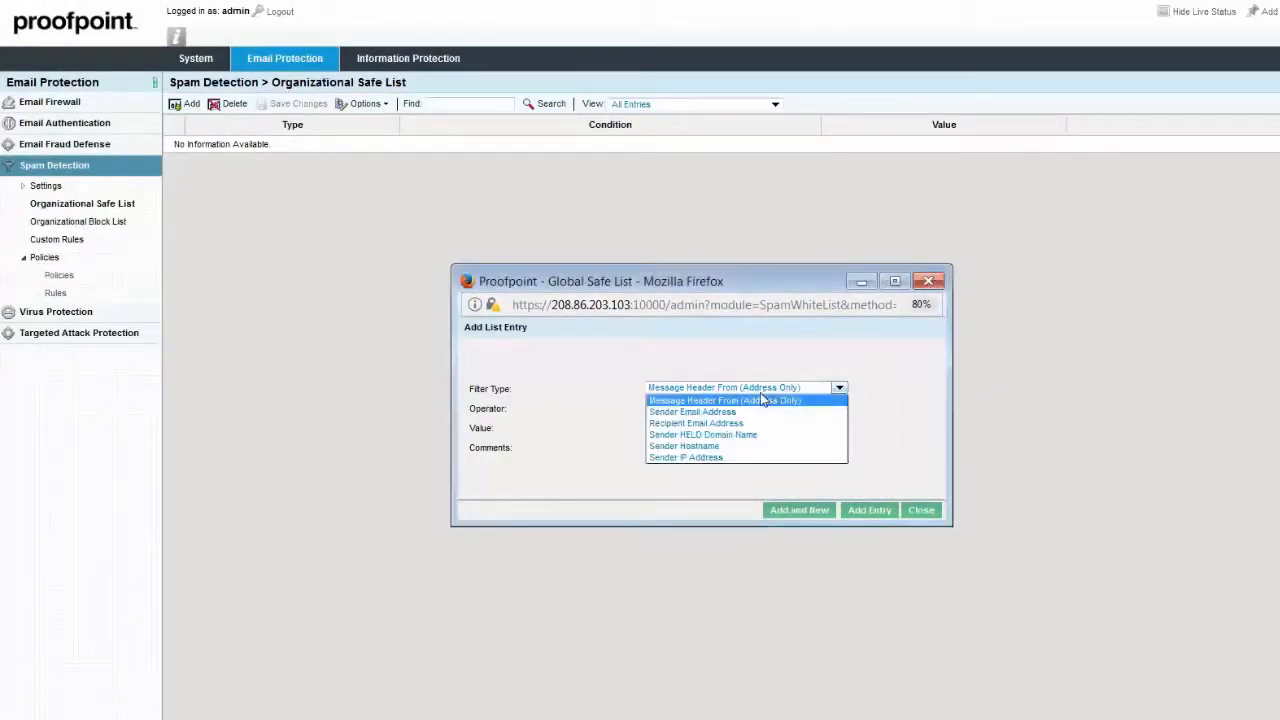
pyautogui.click(692, 411)
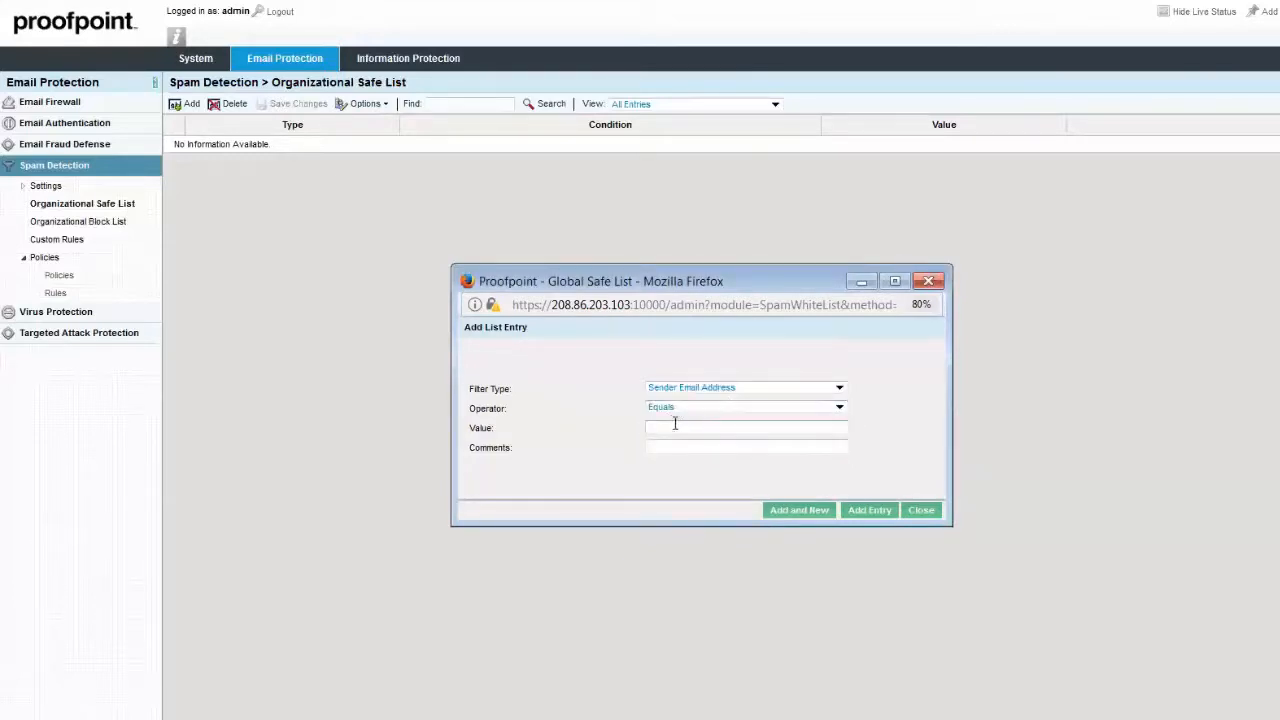
pyautogui.write('exampl@exampl.com')
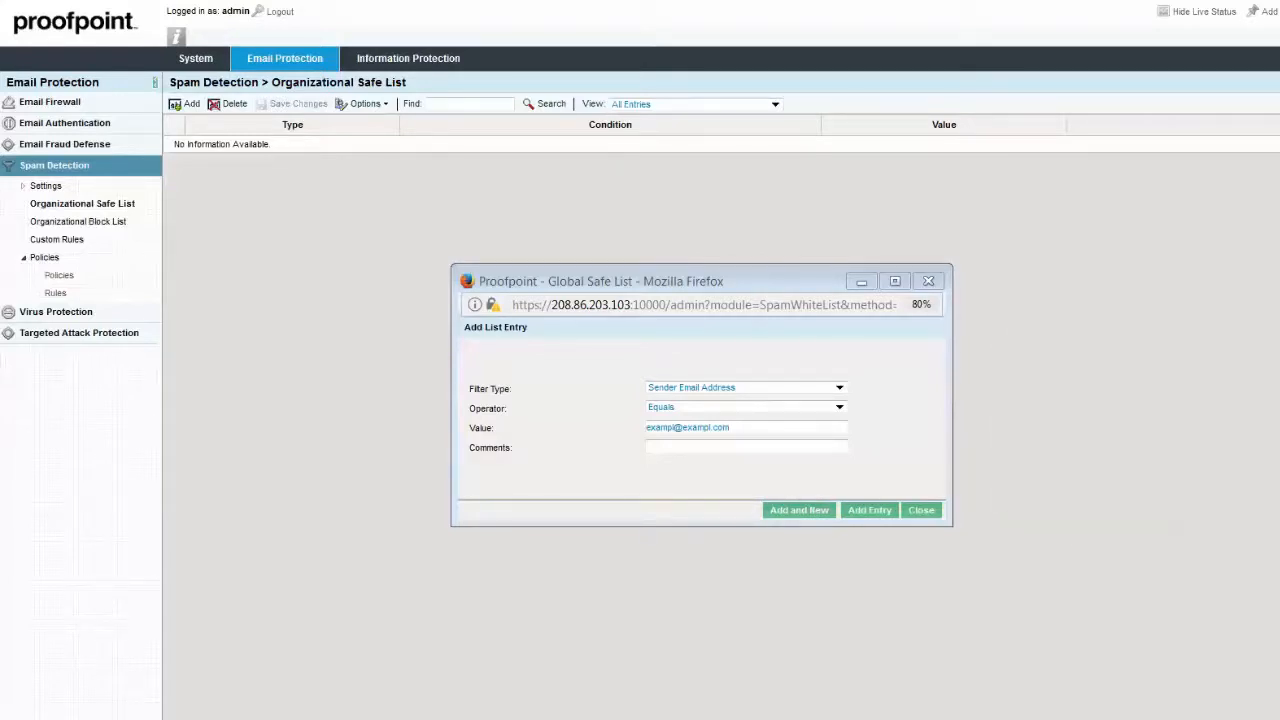
pyautogui.write('JH')
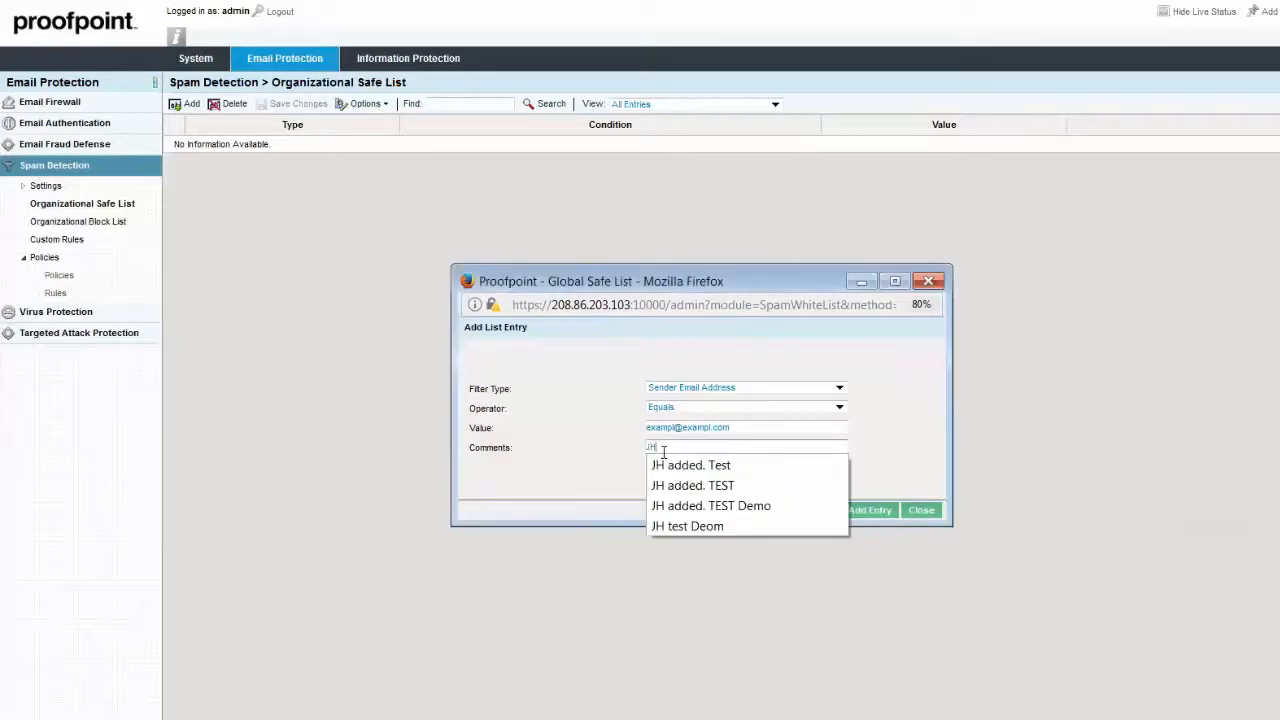
pyautogui.write('test add safe')
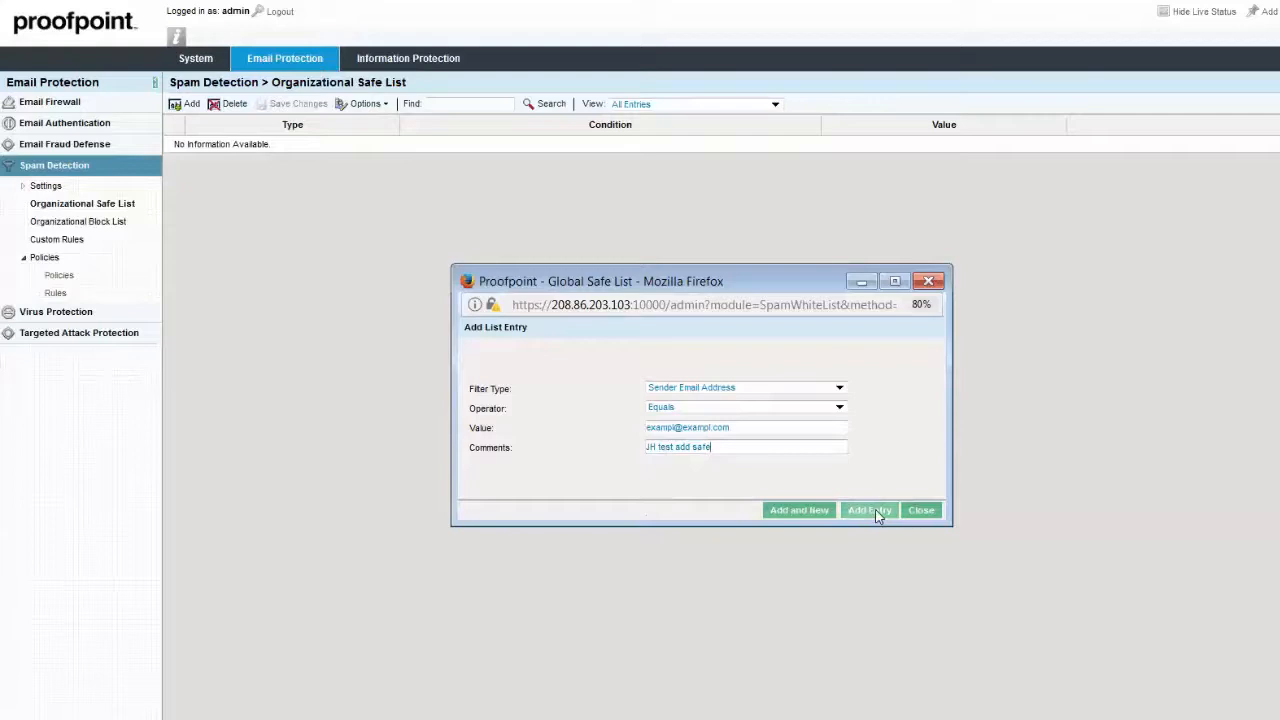
pyautogui.click(868, 510)
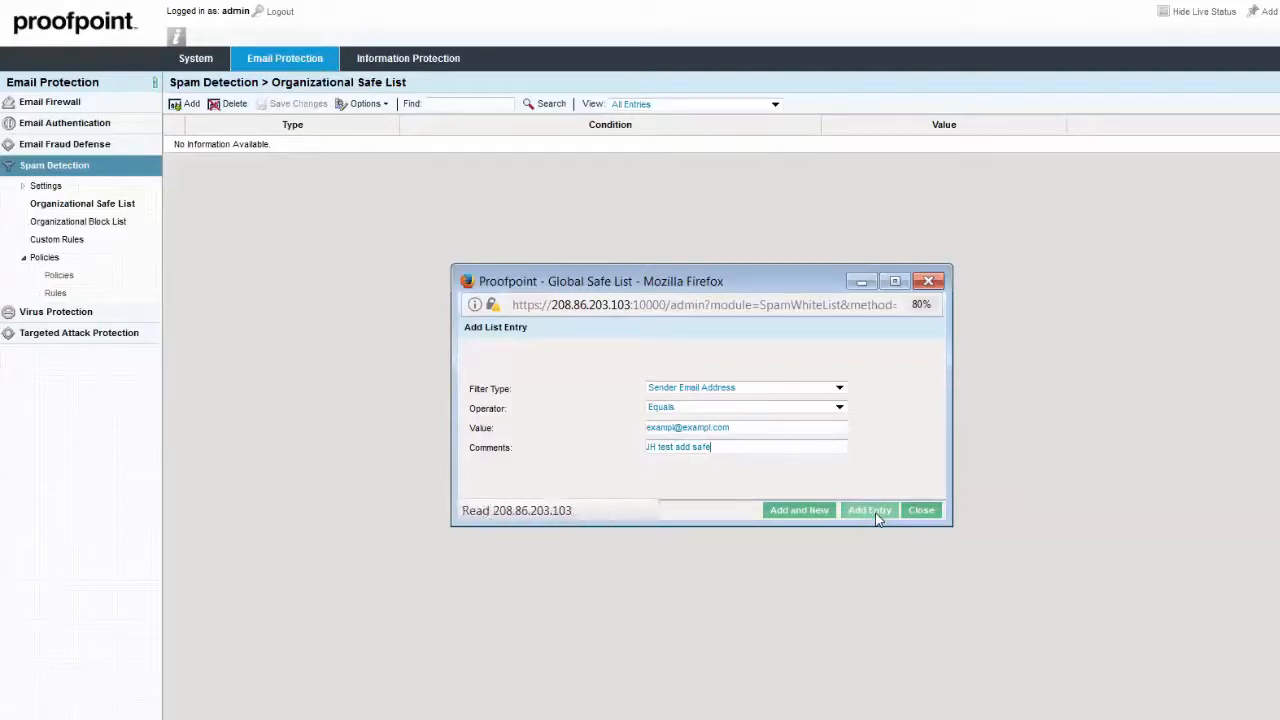
pyautogui.click(868, 510)
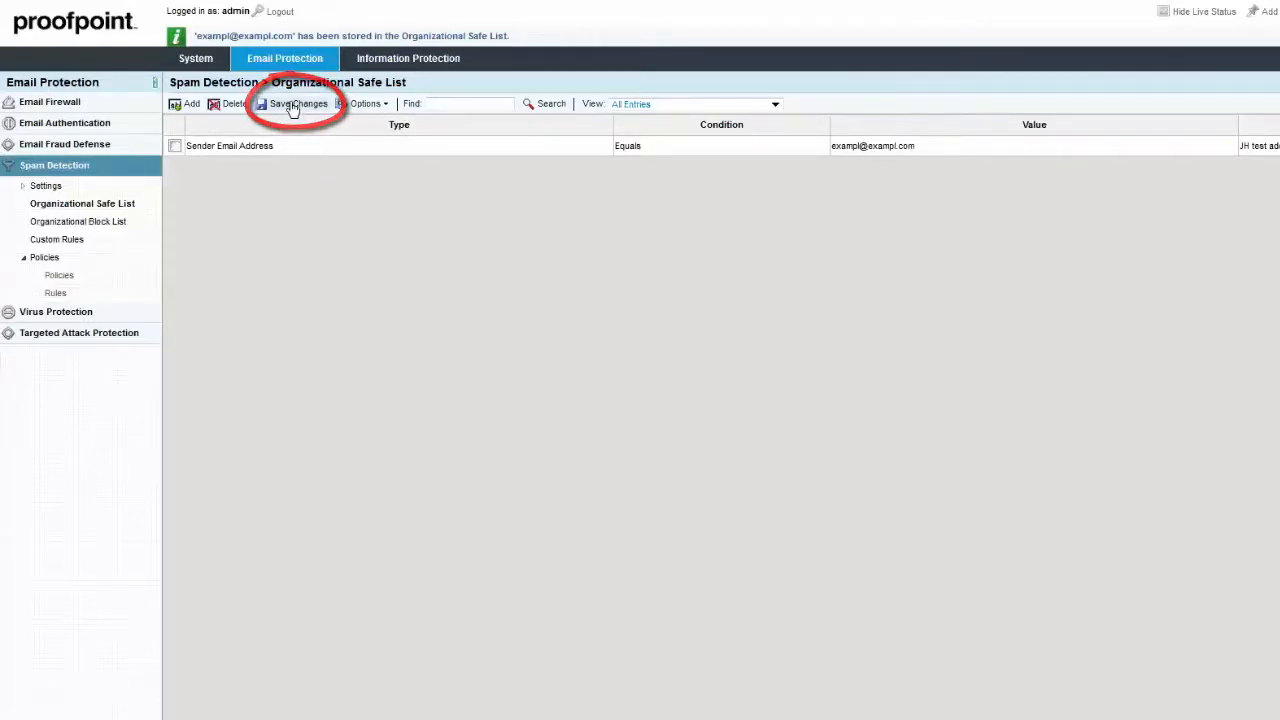
# Save the new safe list entry and switch to the Organizational Block List.
pyautogui.click(293, 104)
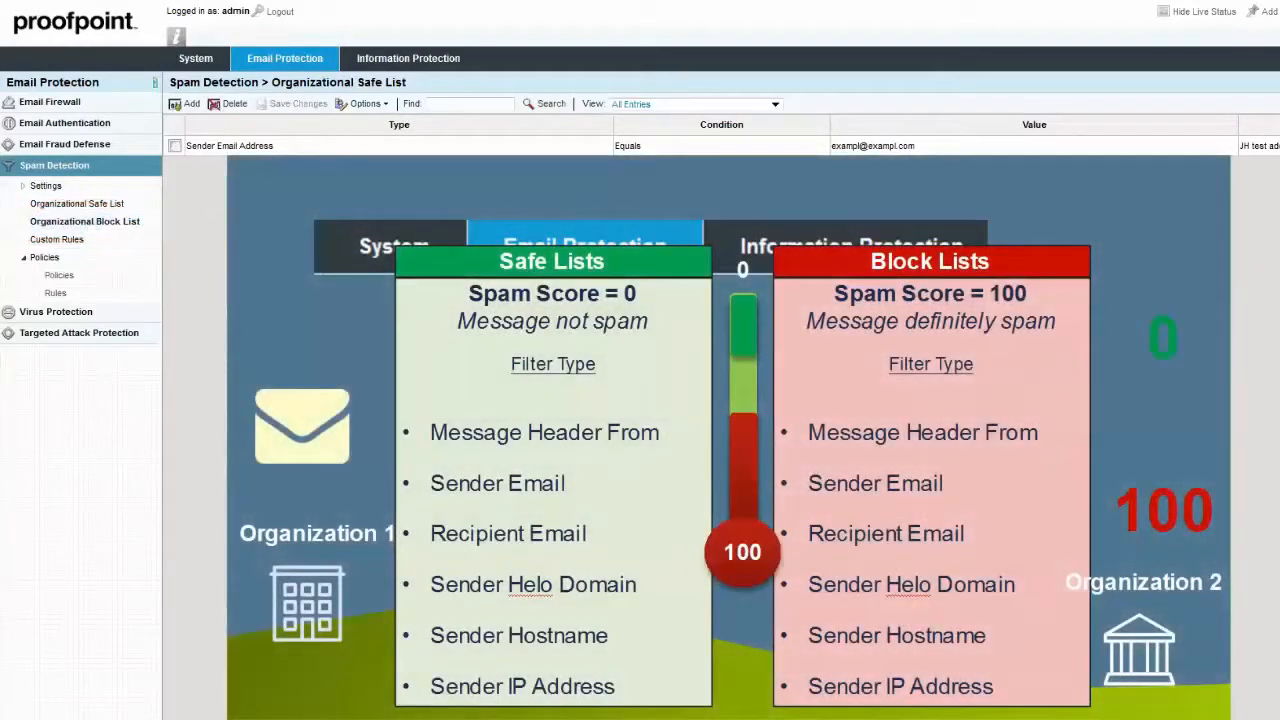
pyautogui.click(85, 221)
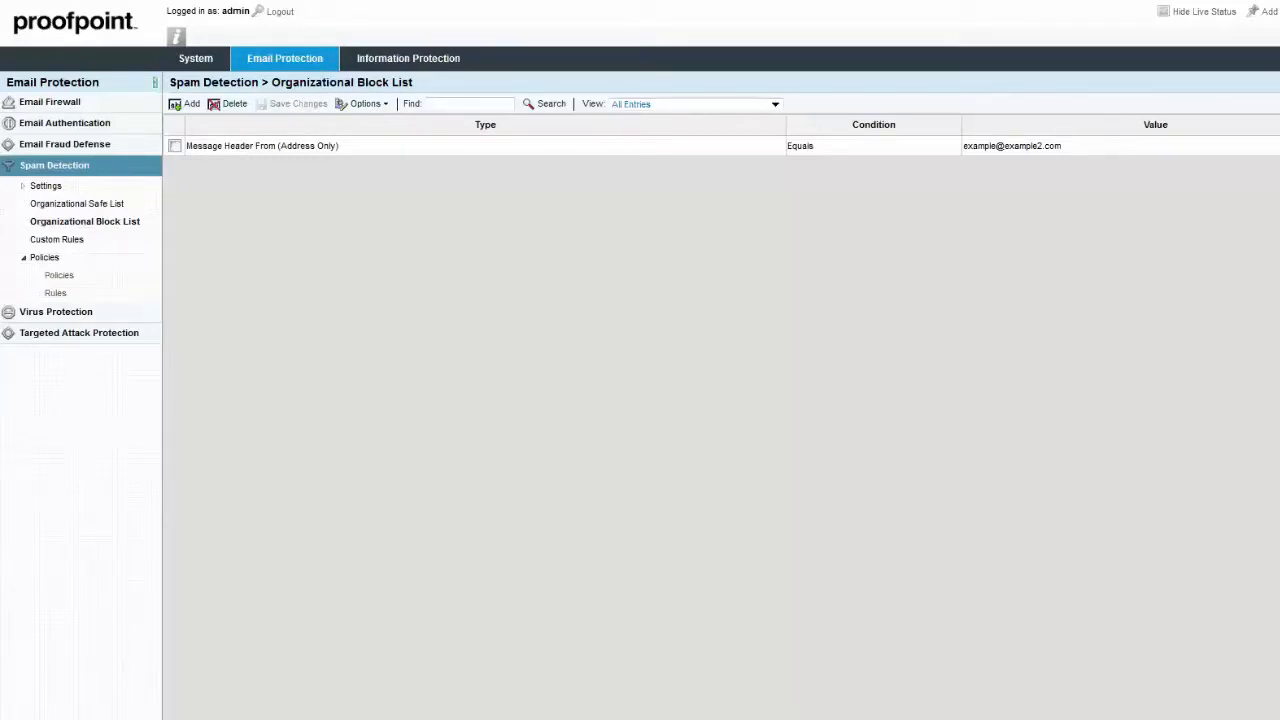
pyautogui.click(195, 58)
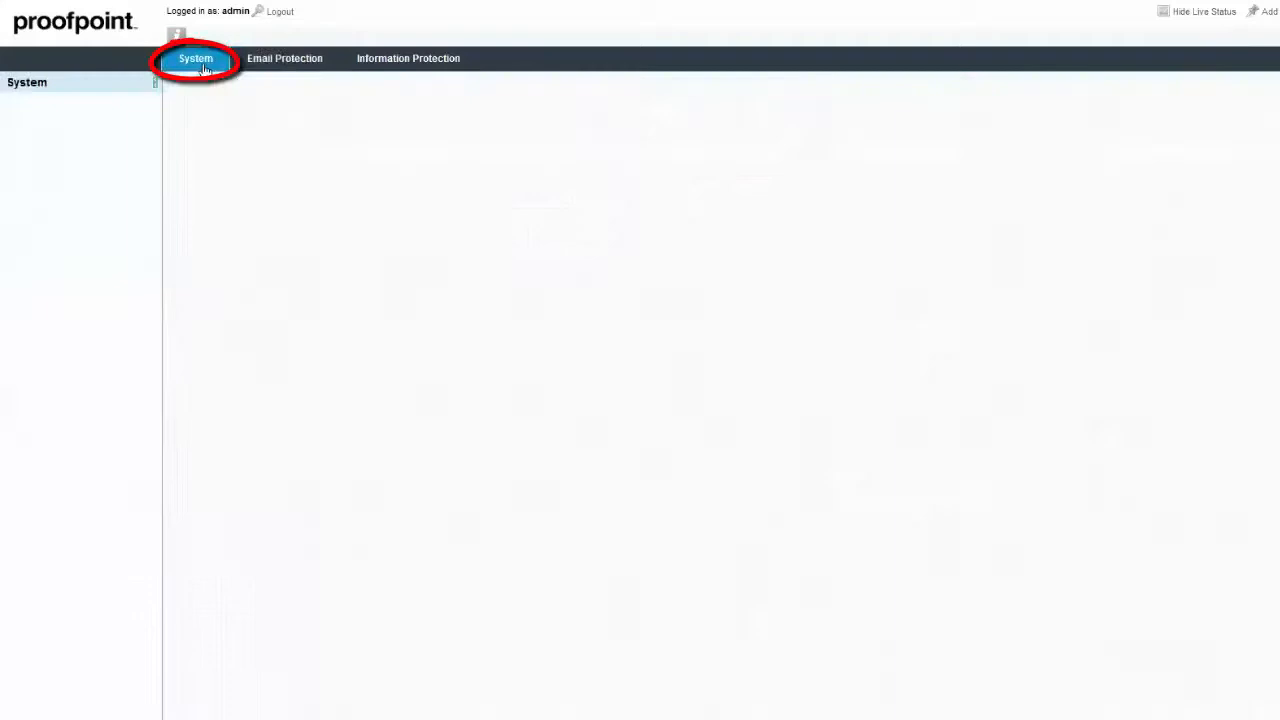
pyautogui.click(195, 58)
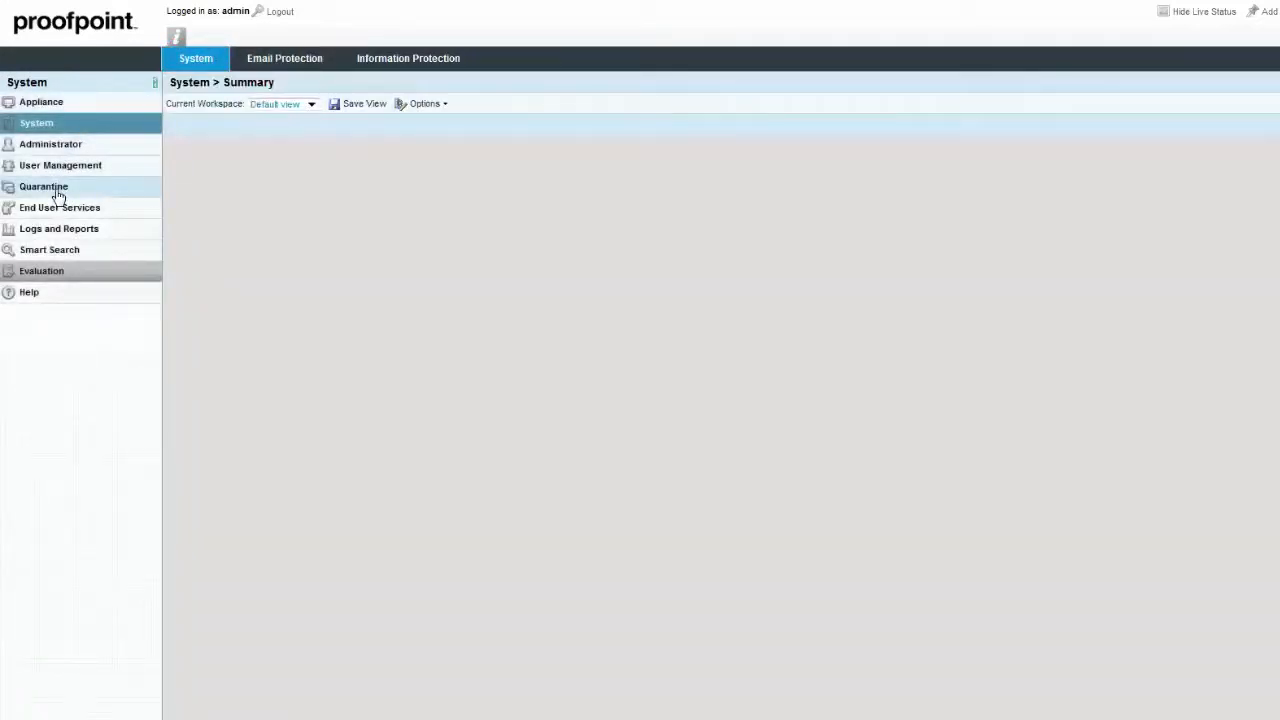
pyautogui.click(36, 122)
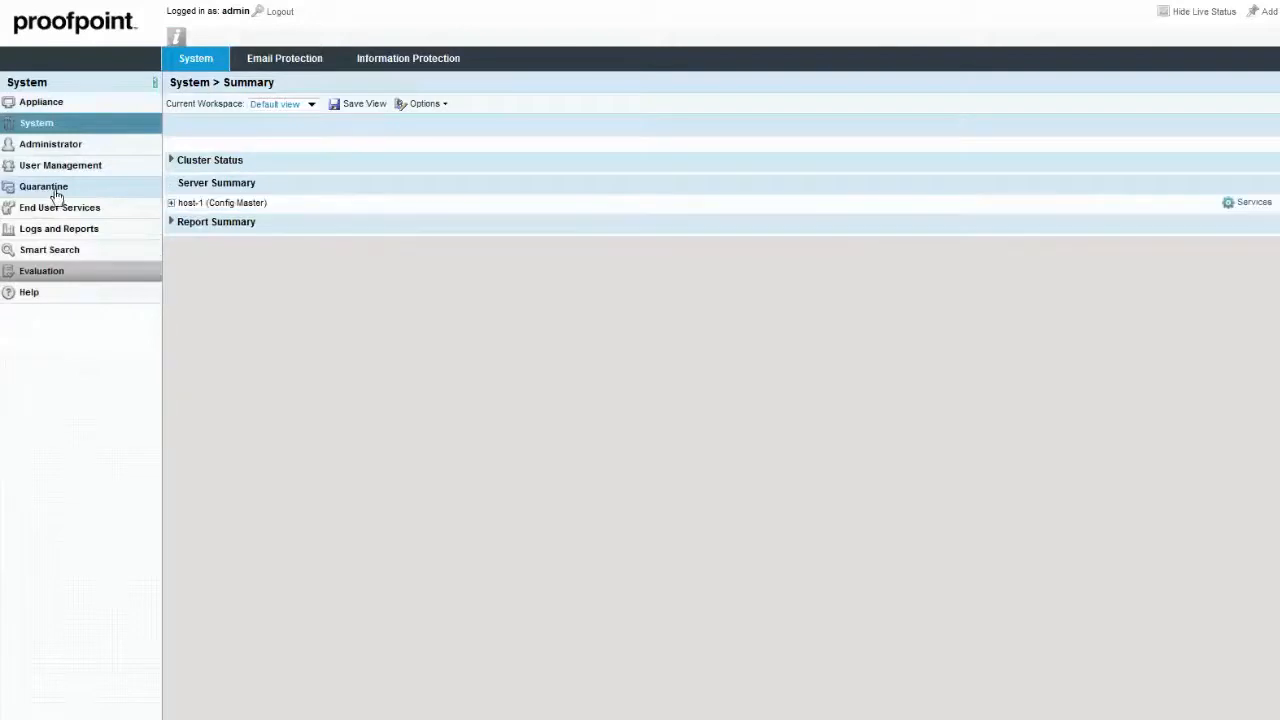
pyautogui.click(43, 186)
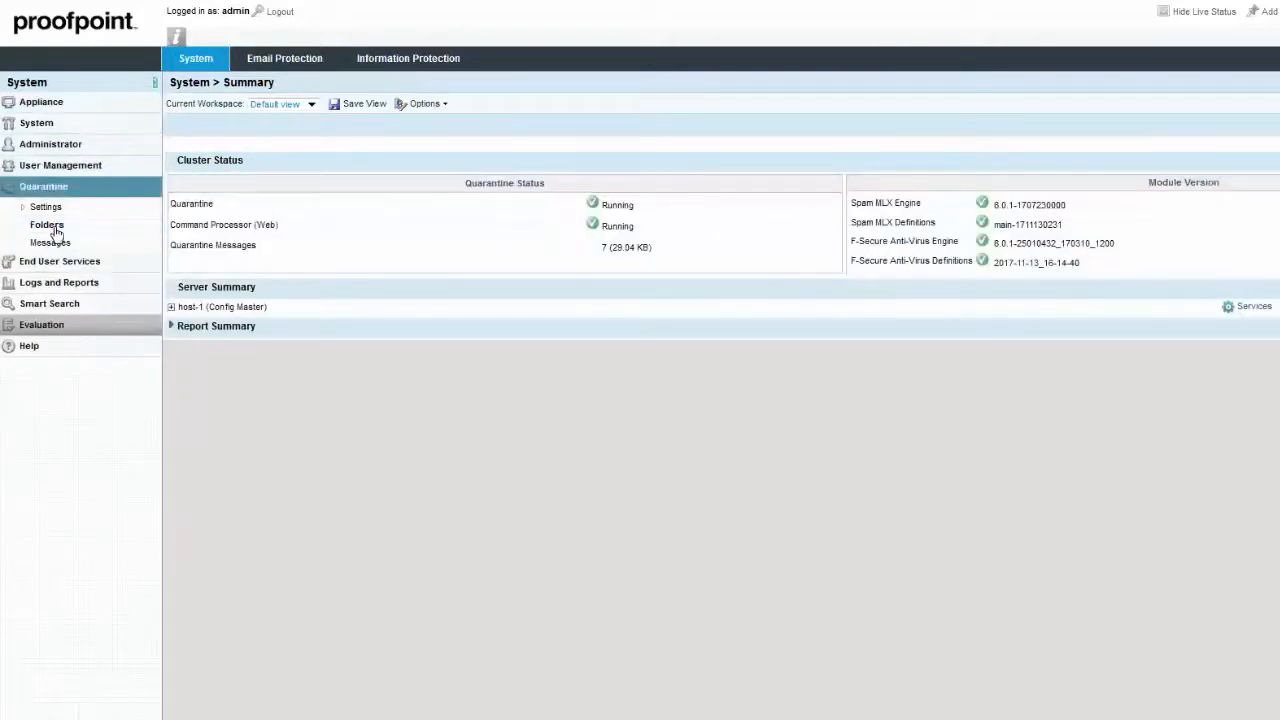
pyautogui.click(47, 224)
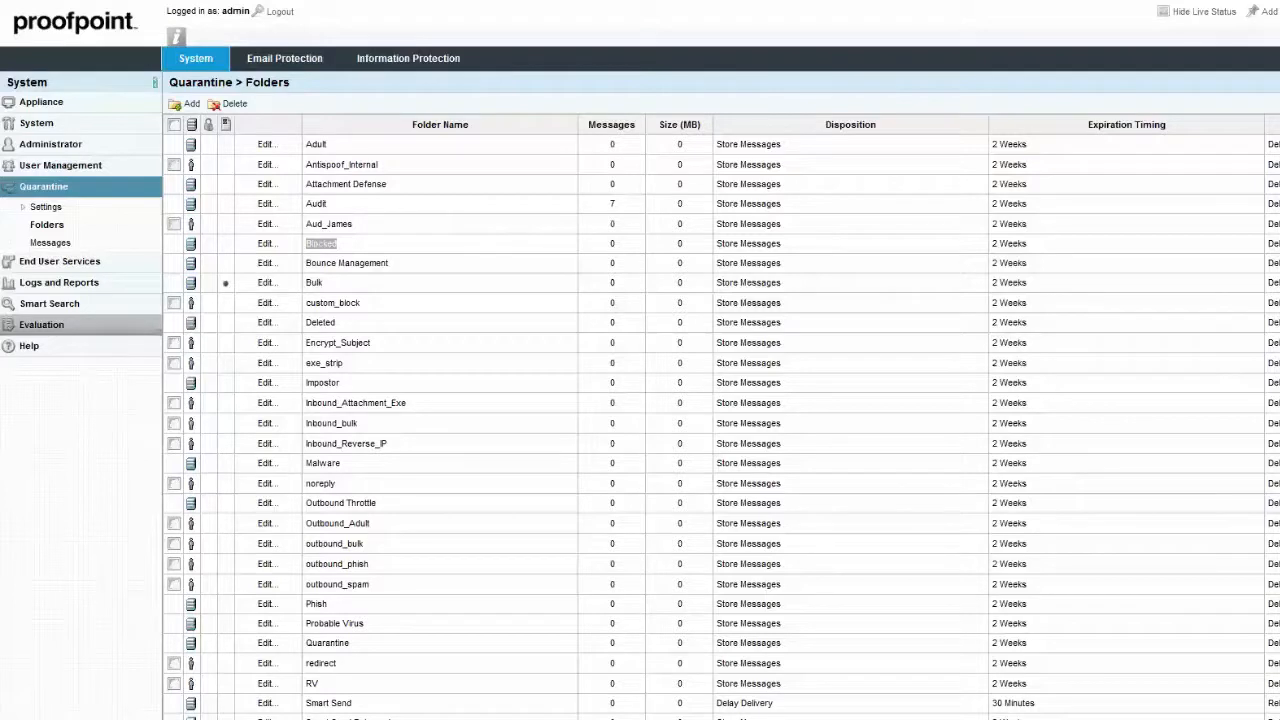
pyautogui.click(284, 58)
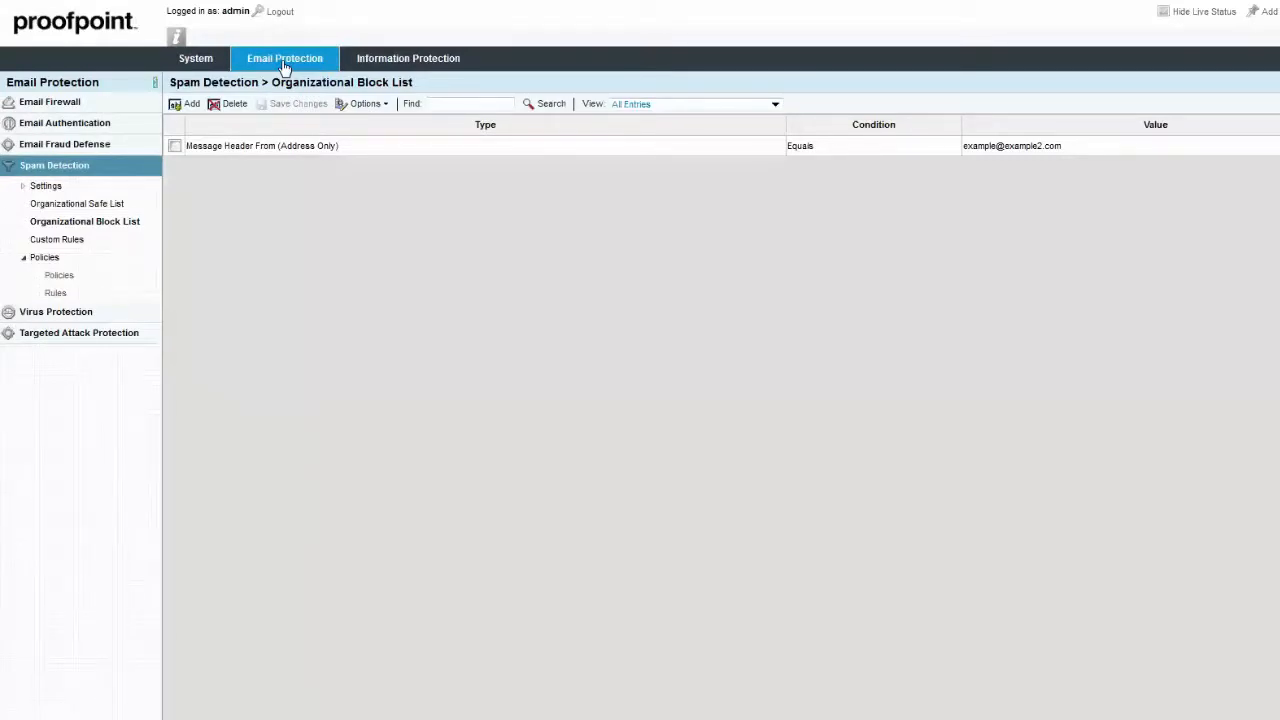
pyautogui.moveTo(50, 166)
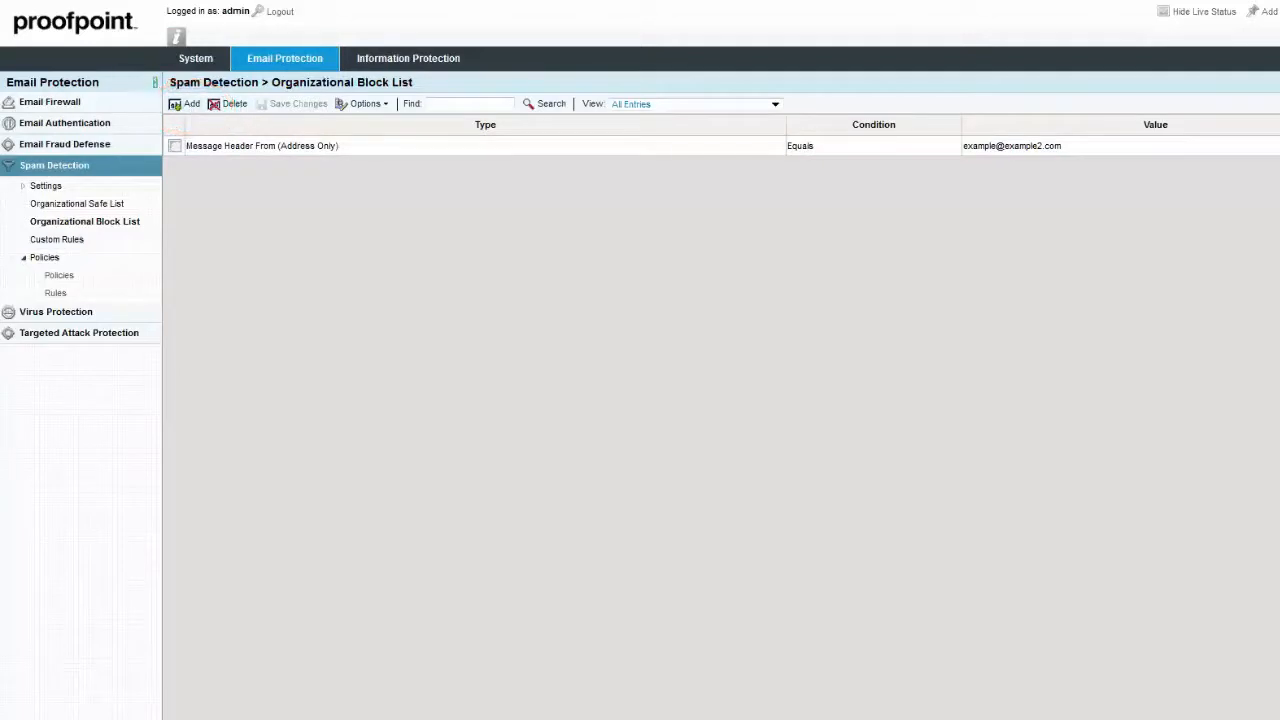
# Open the Add List Entry window for the Organizational Block List.
pyautogui.click(191, 103)
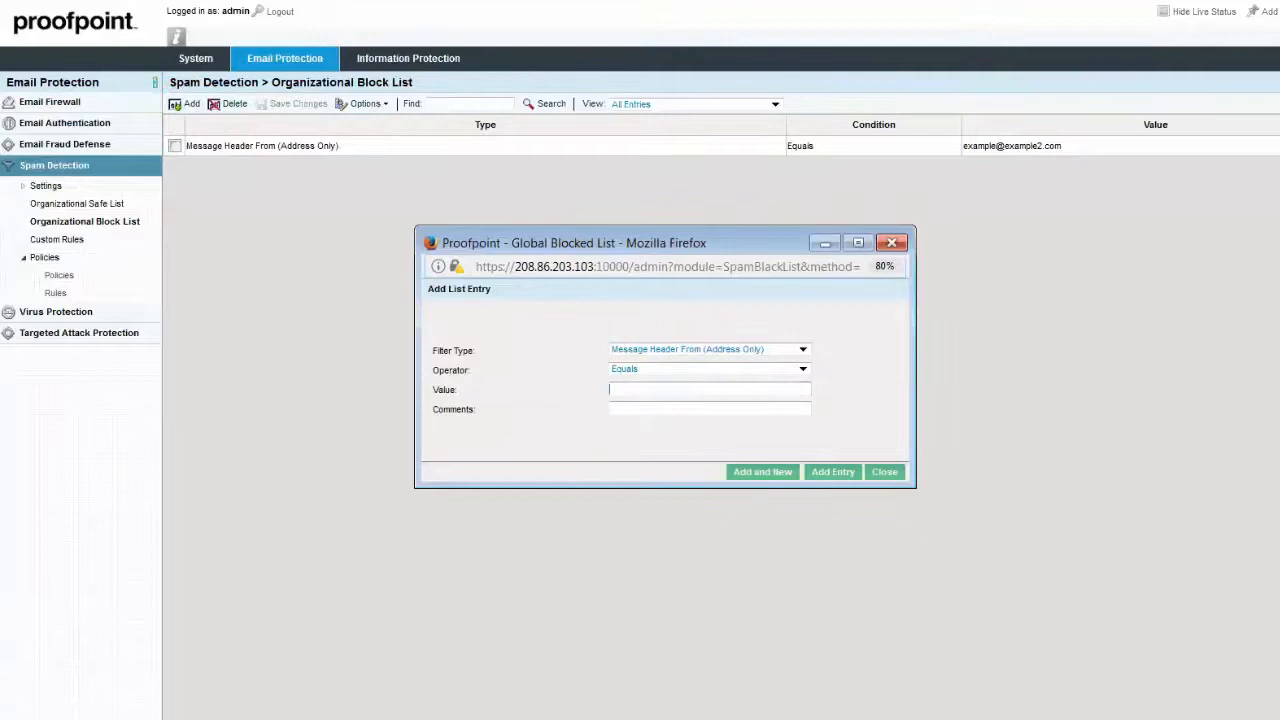
pyautogui.write('example2@exampl2.com')
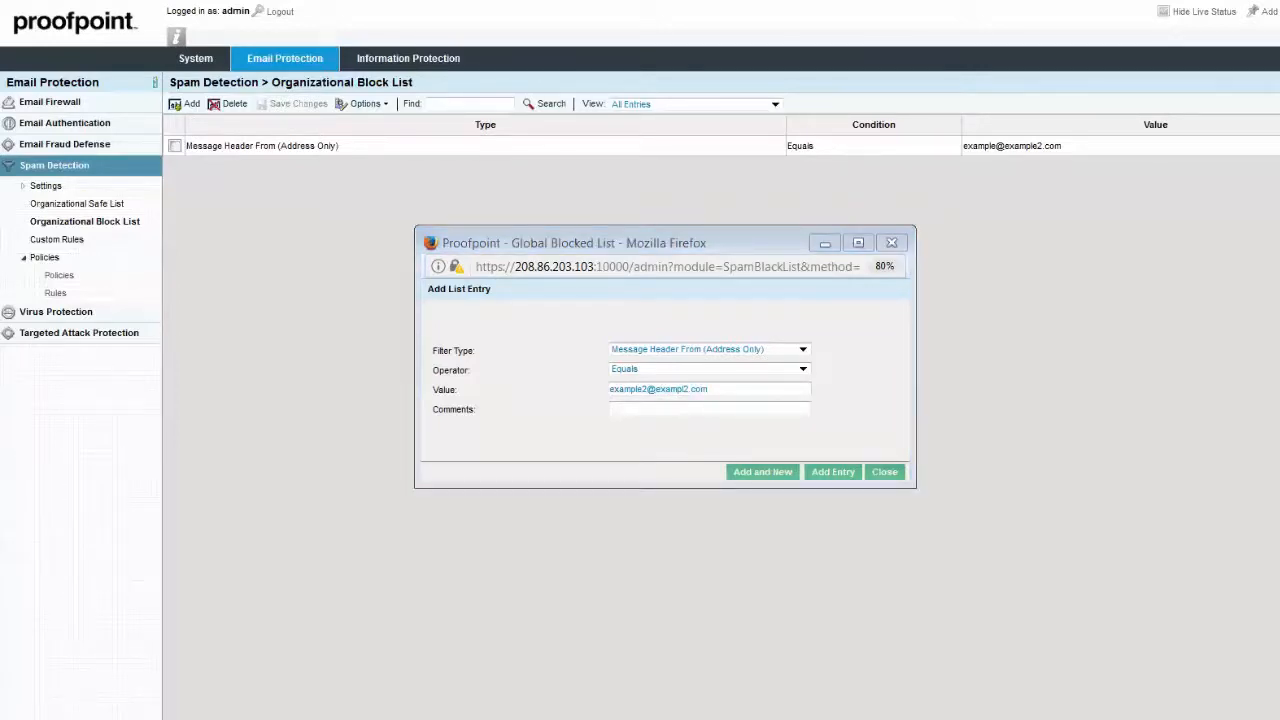
pyautogui.moveTo(1050, 346)
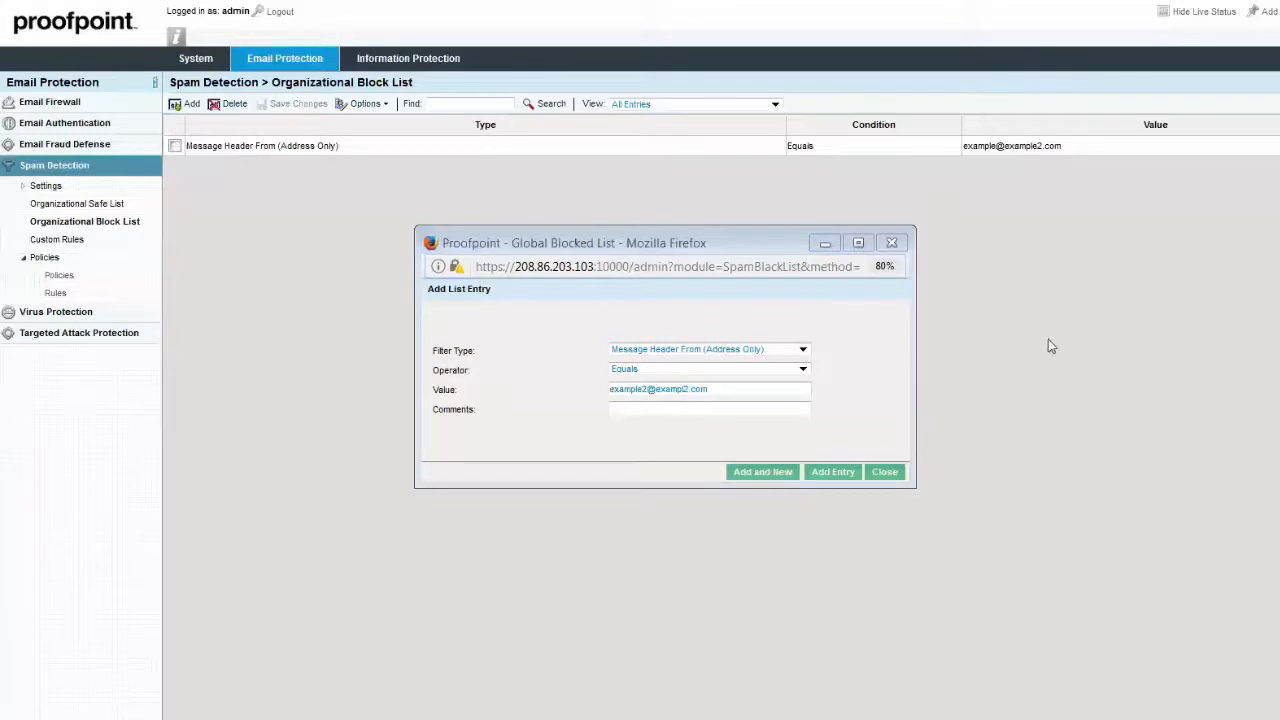
pyautogui.moveTo(1040, 350)
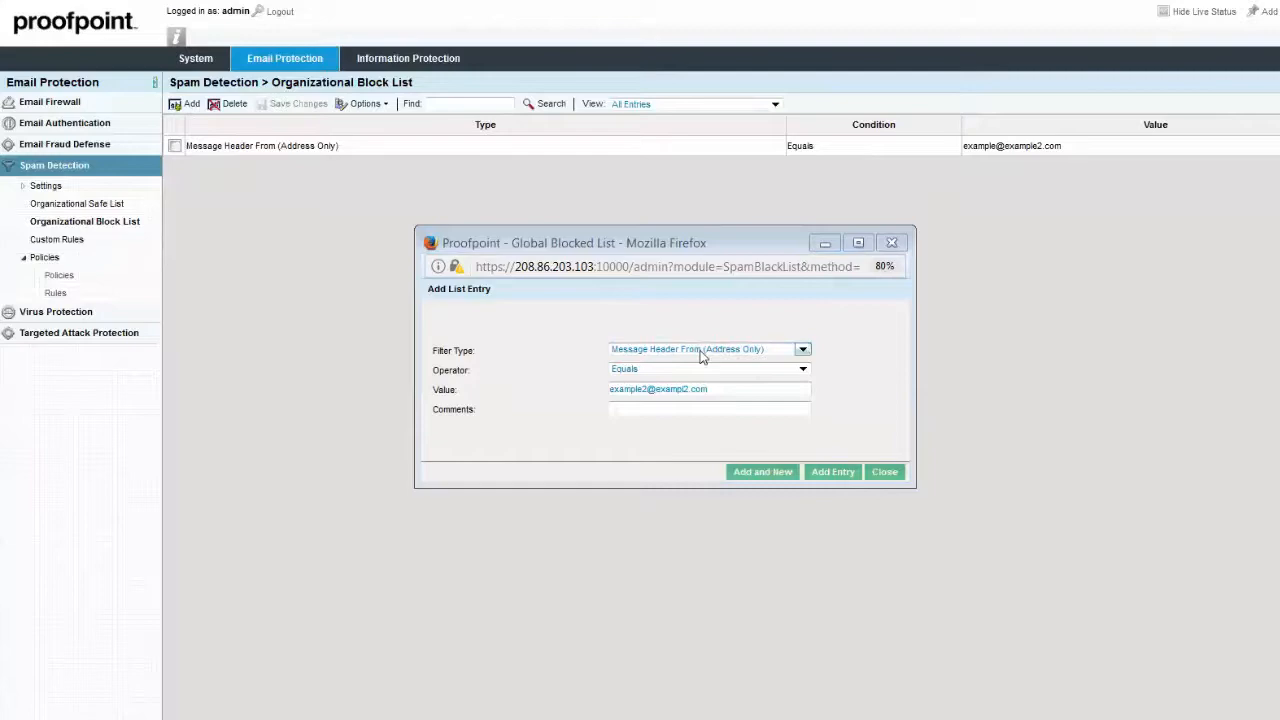
pyautogui.click(802, 349)
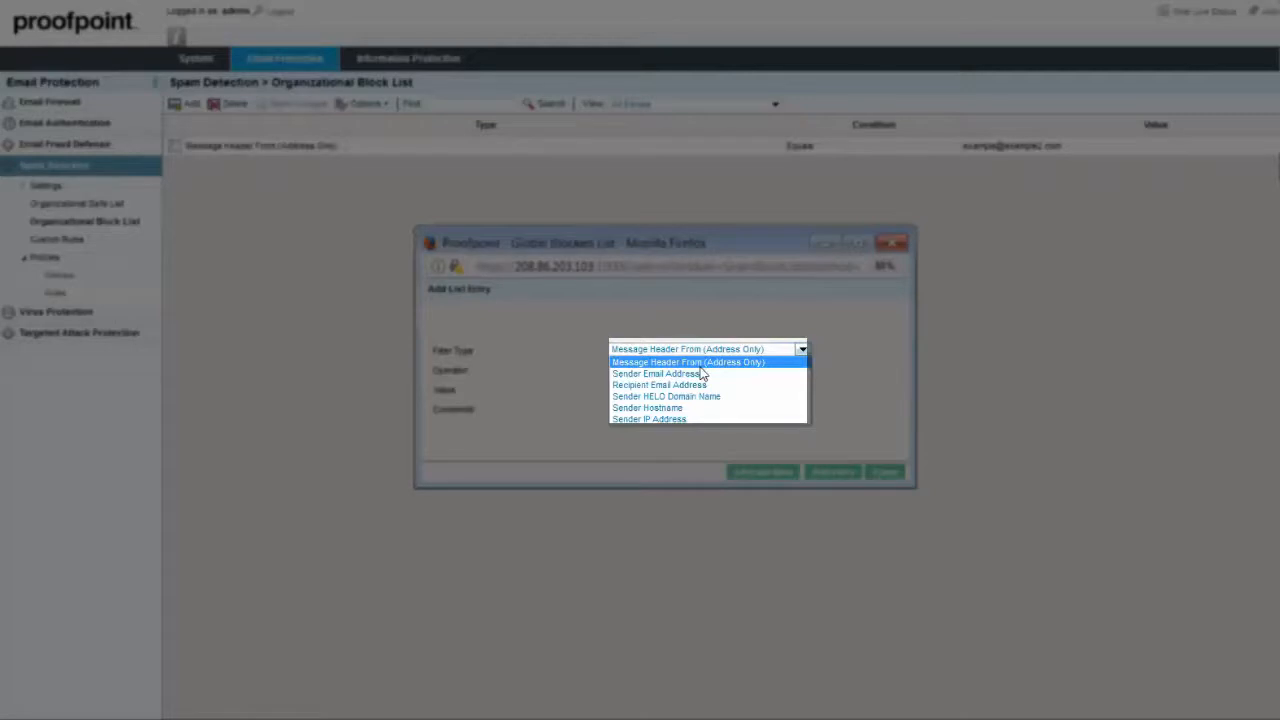
pyautogui.moveTo(687, 373)
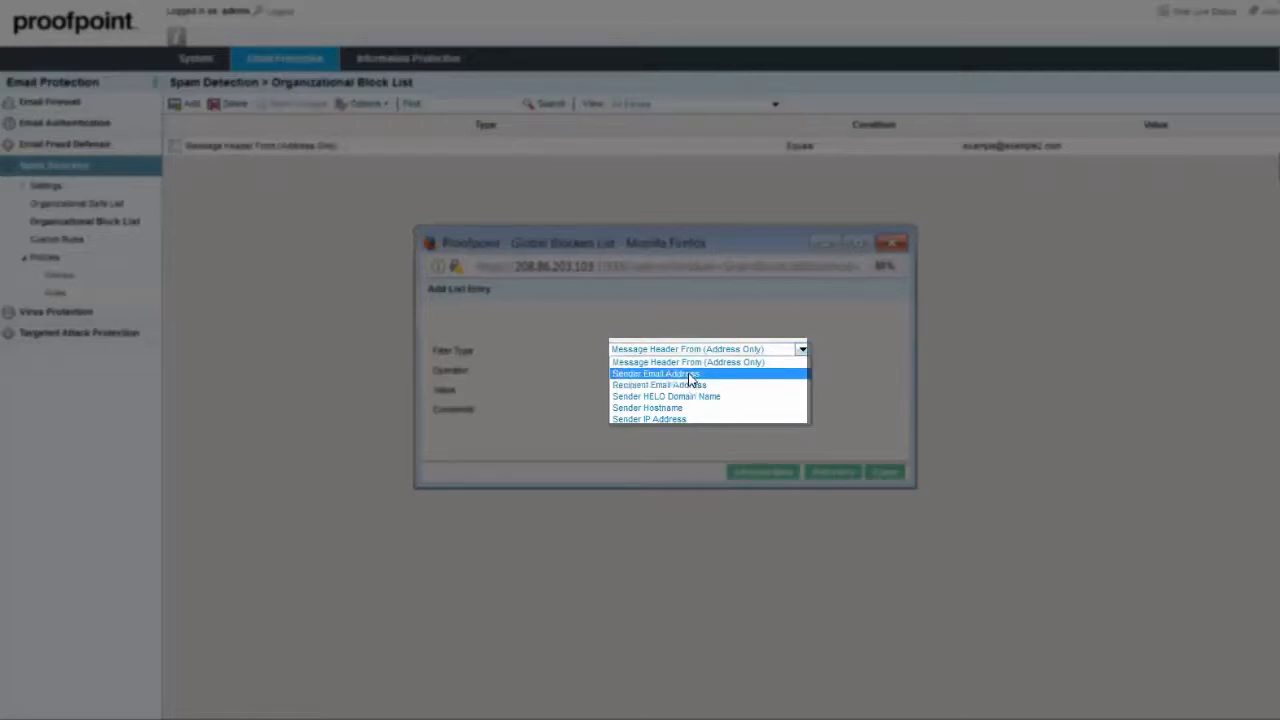
pyautogui.click(655, 373)
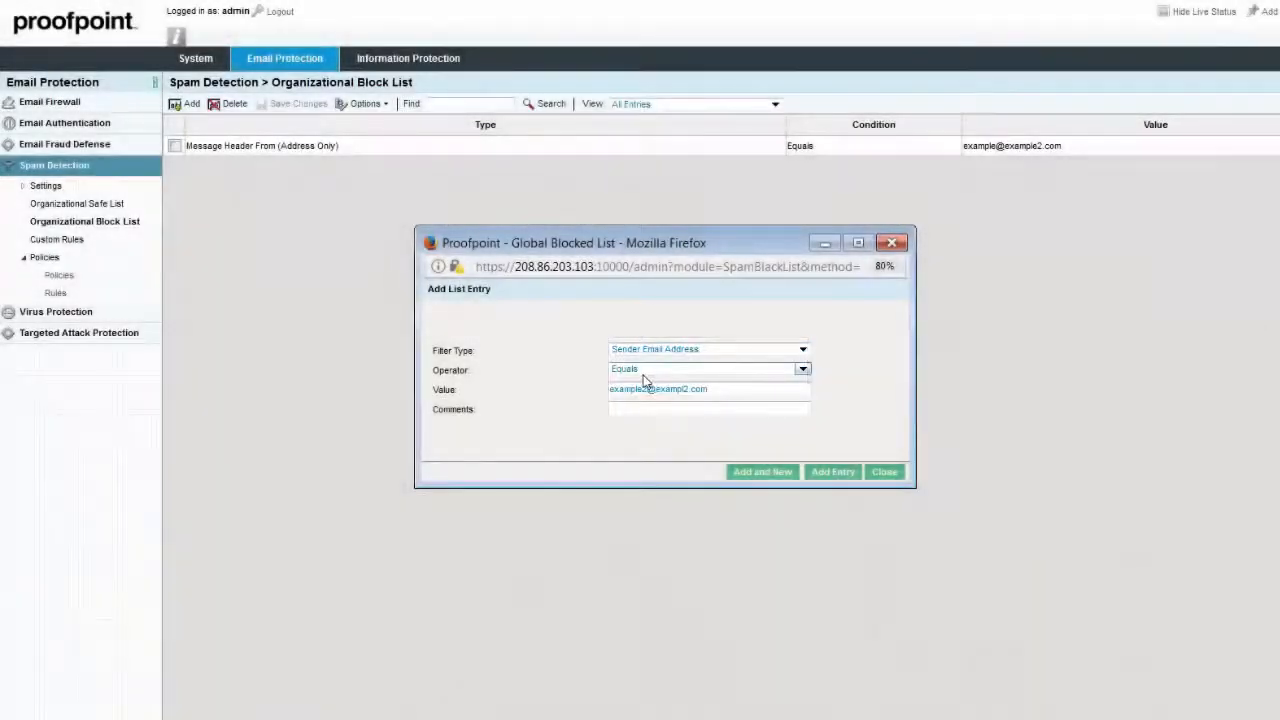
pyautogui.write('JH test block')
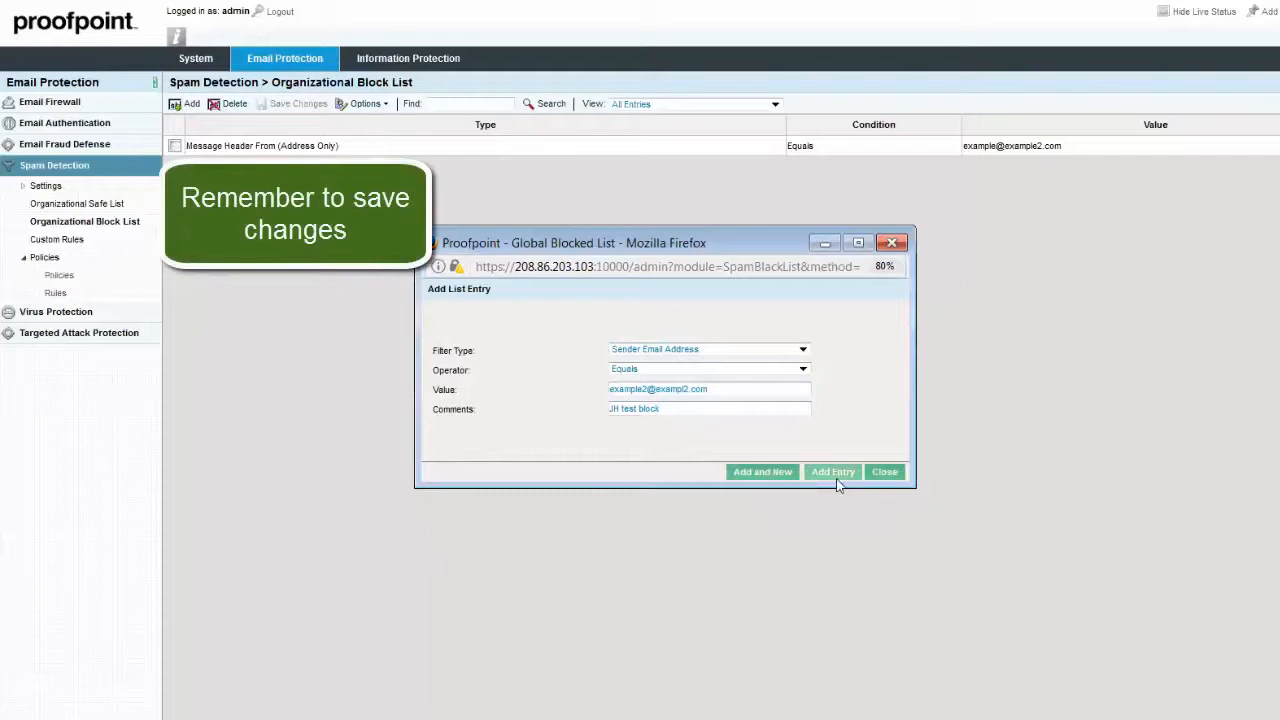
pyautogui.click(832, 471)
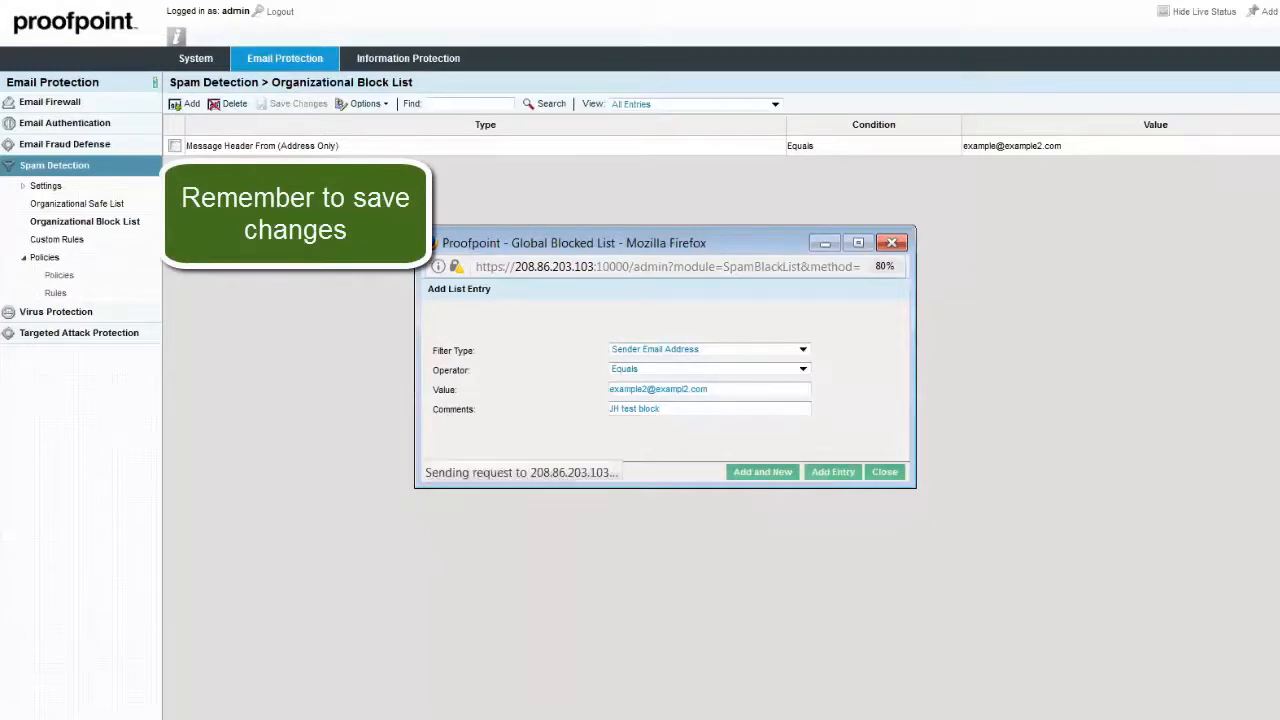
pyautogui.click(833, 471)
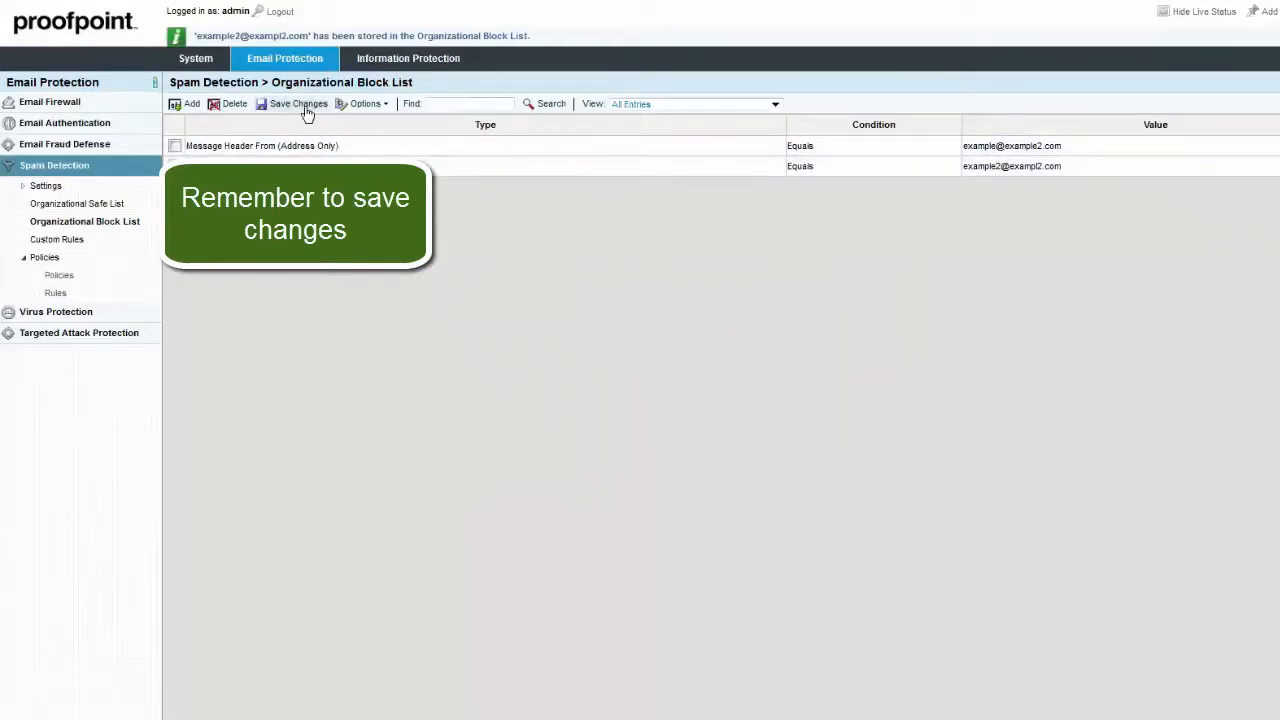
# Save the block list entry and return to the Organizational Safe List.
pyautogui.click(297, 103)
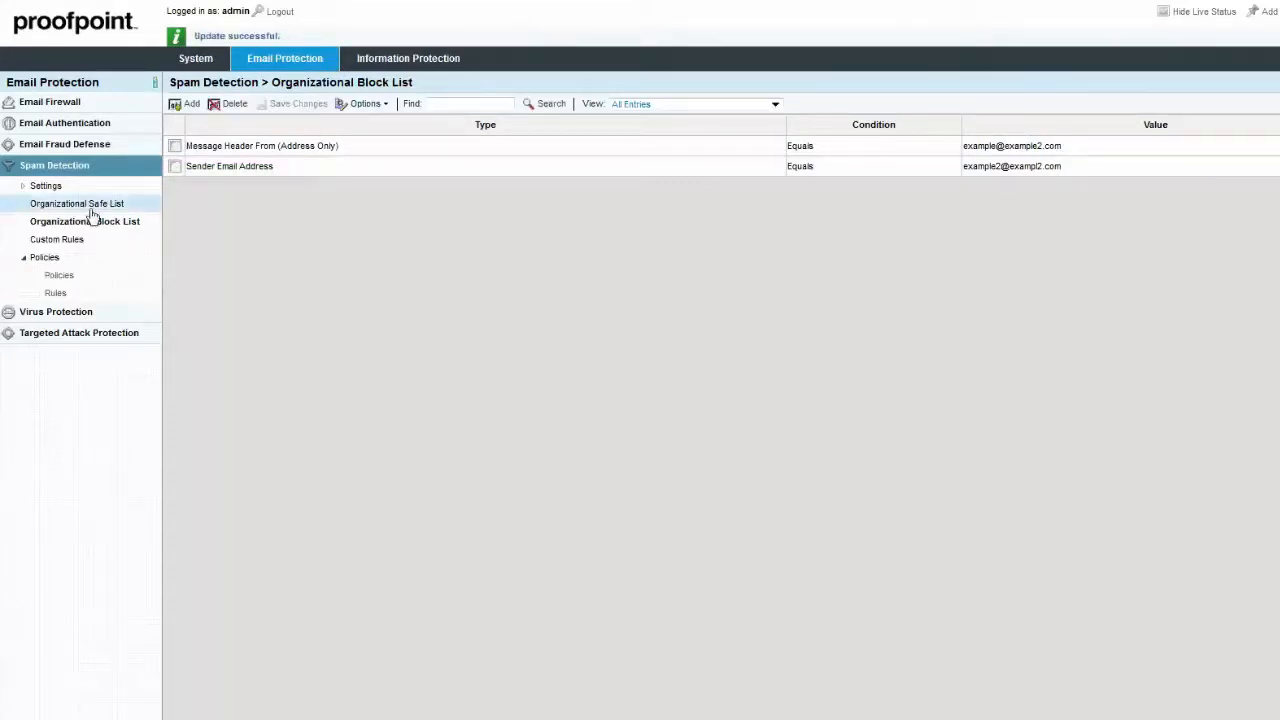
pyautogui.click(76, 203)
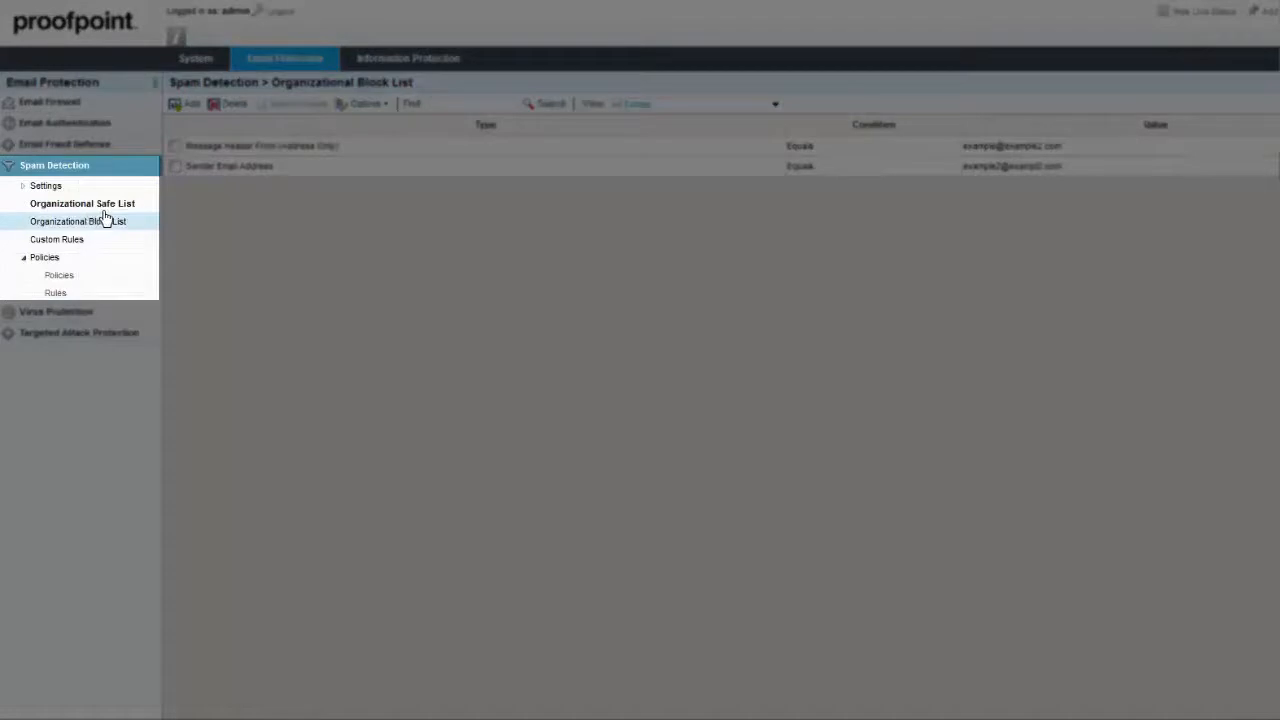
pyautogui.click(82, 203)
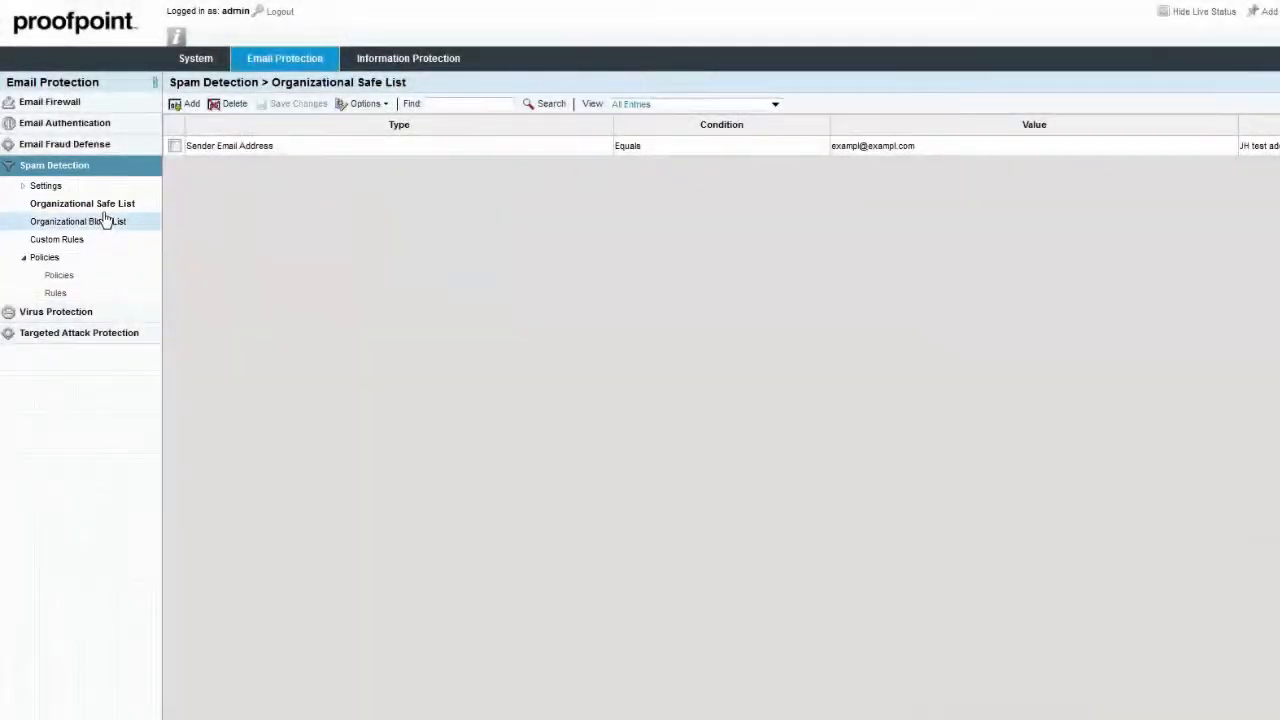
# Export the Organizational Safe List, saving it as safelist.csv.
pyautogui.click(366, 103)
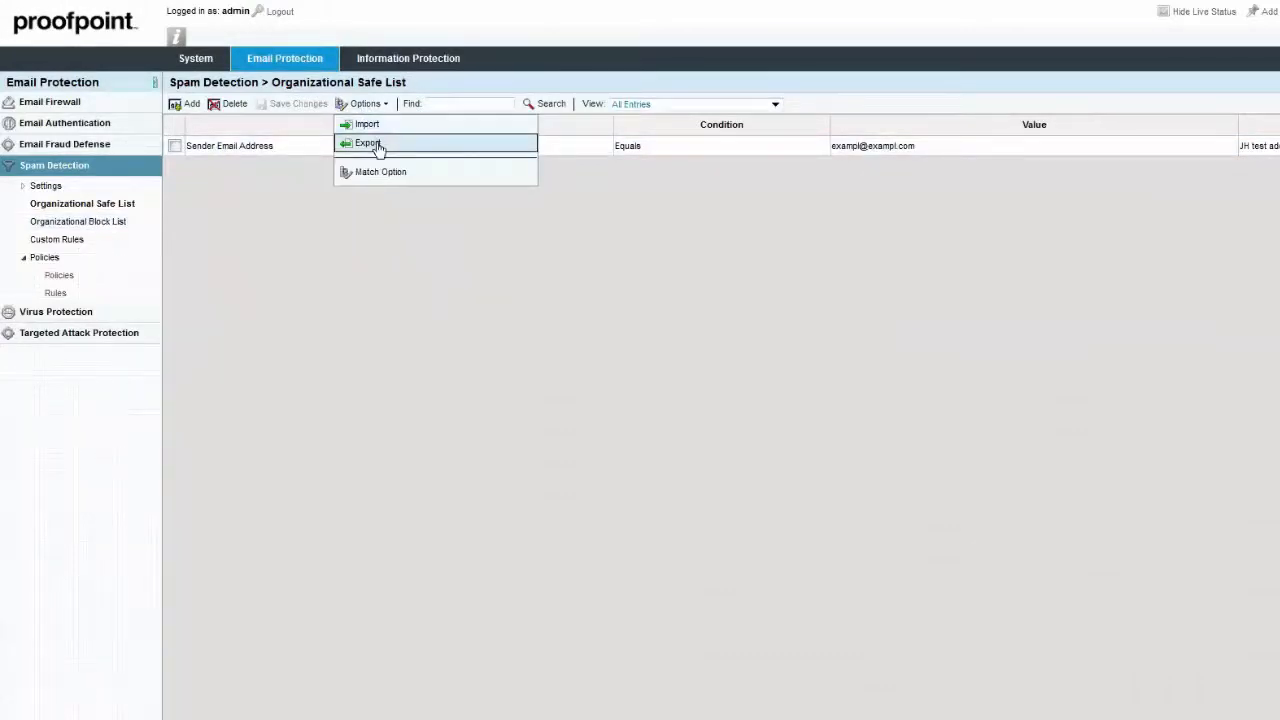
pyautogui.click(367, 142)
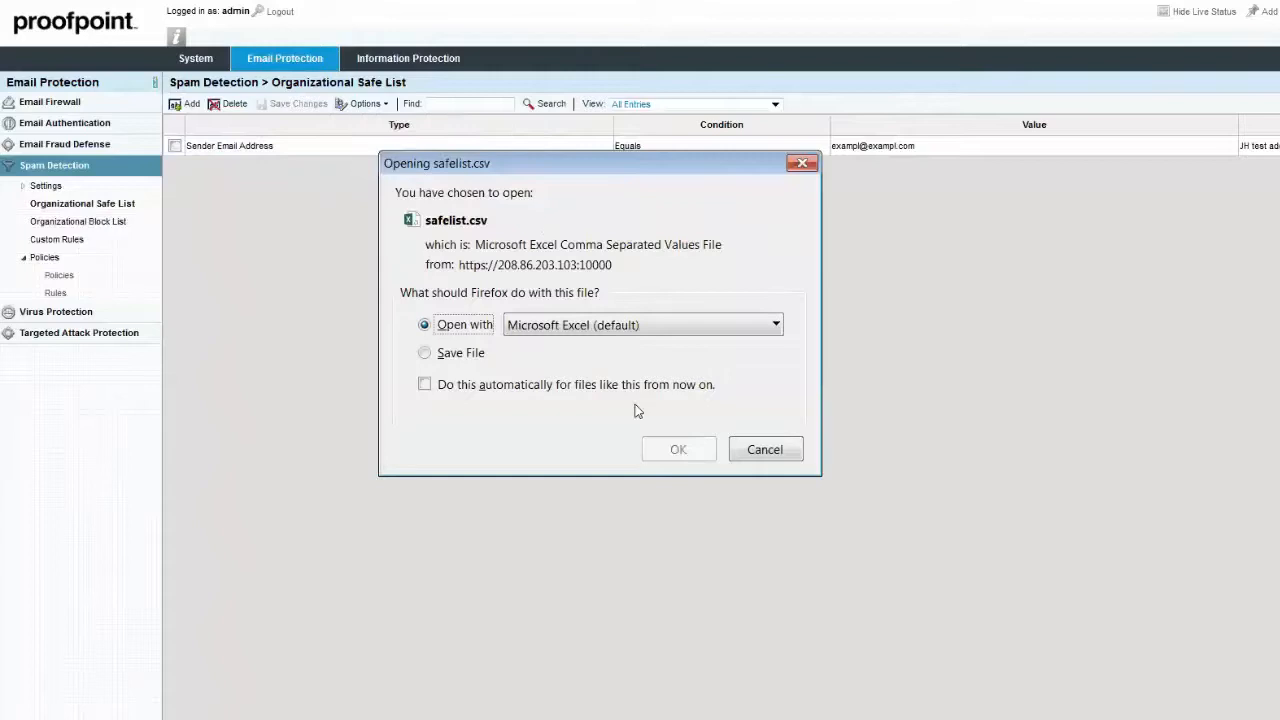
pyautogui.click(425, 352)
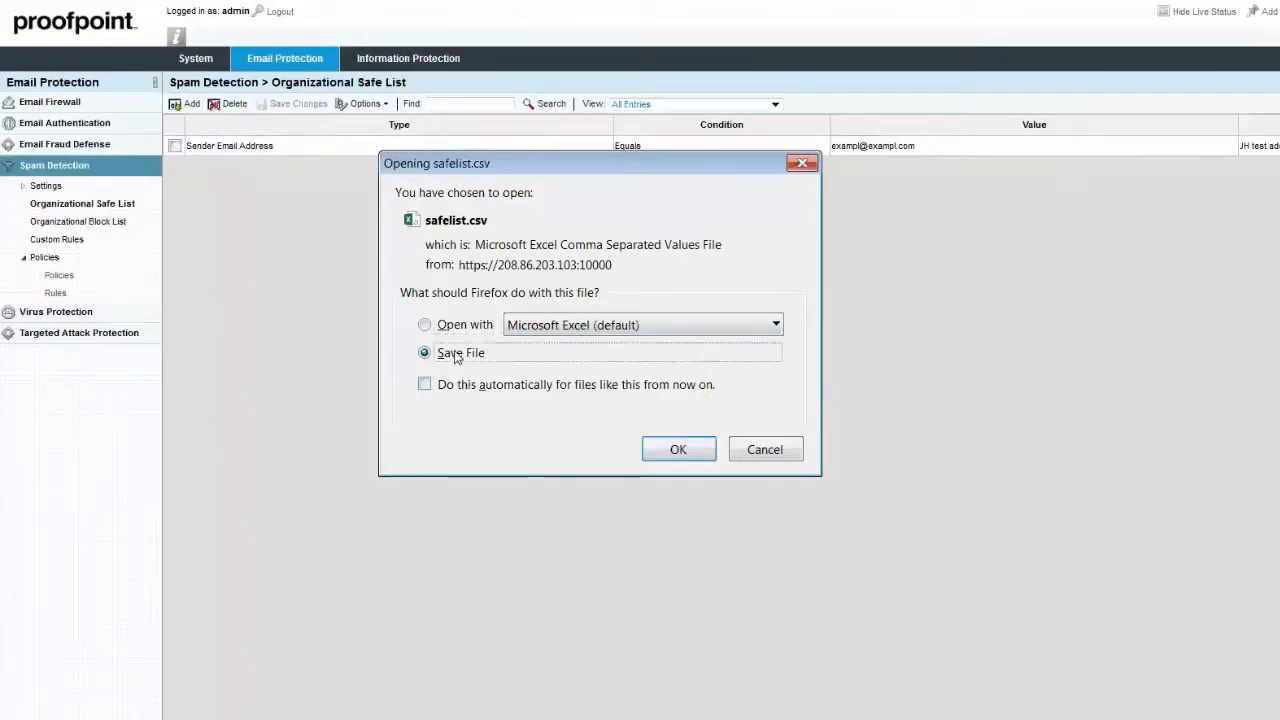
pyautogui.moveTo(640, 357)
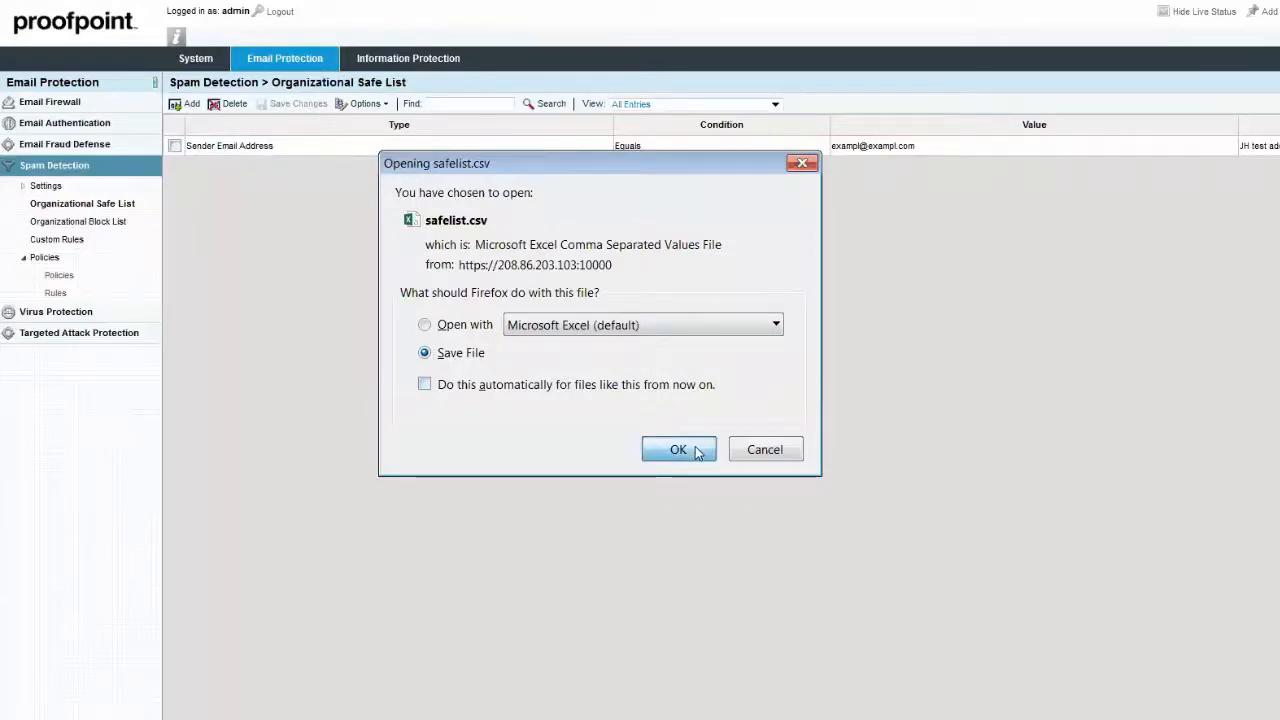
pyautogui.click(678, 449)
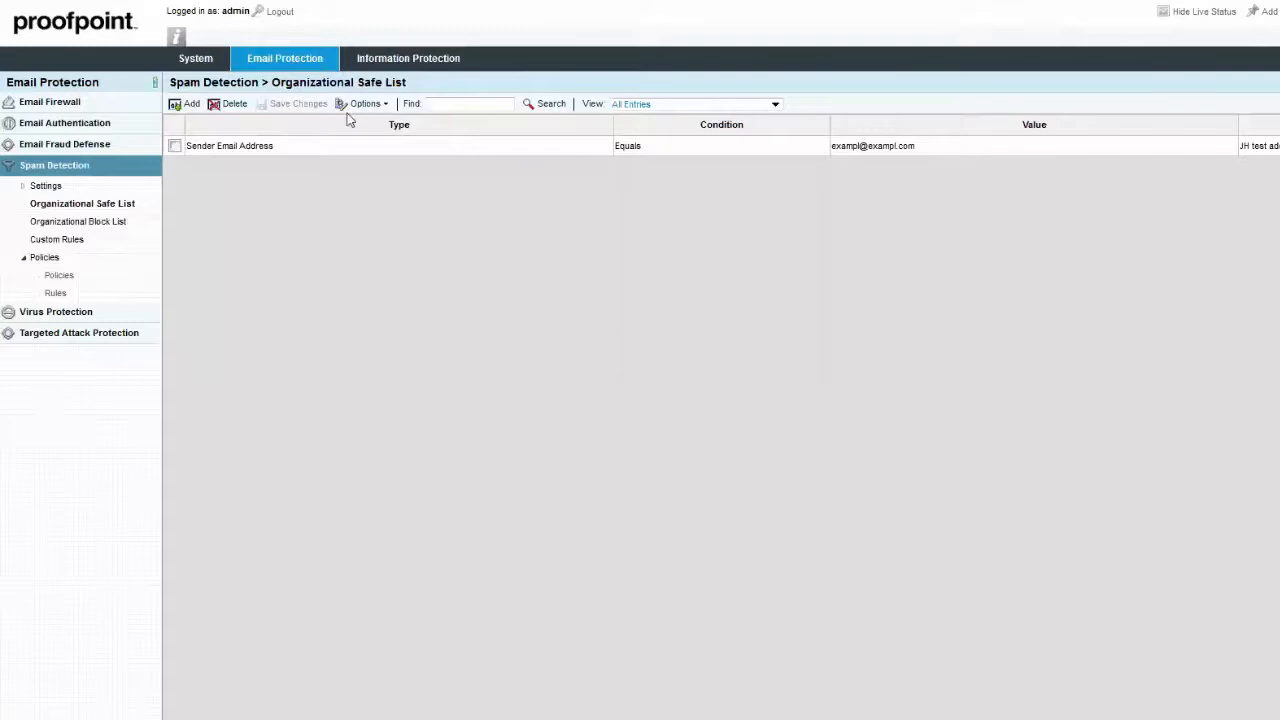
# Import safelist.csv back into the Organizational Safe List.
pyautogui.click(367, 103)
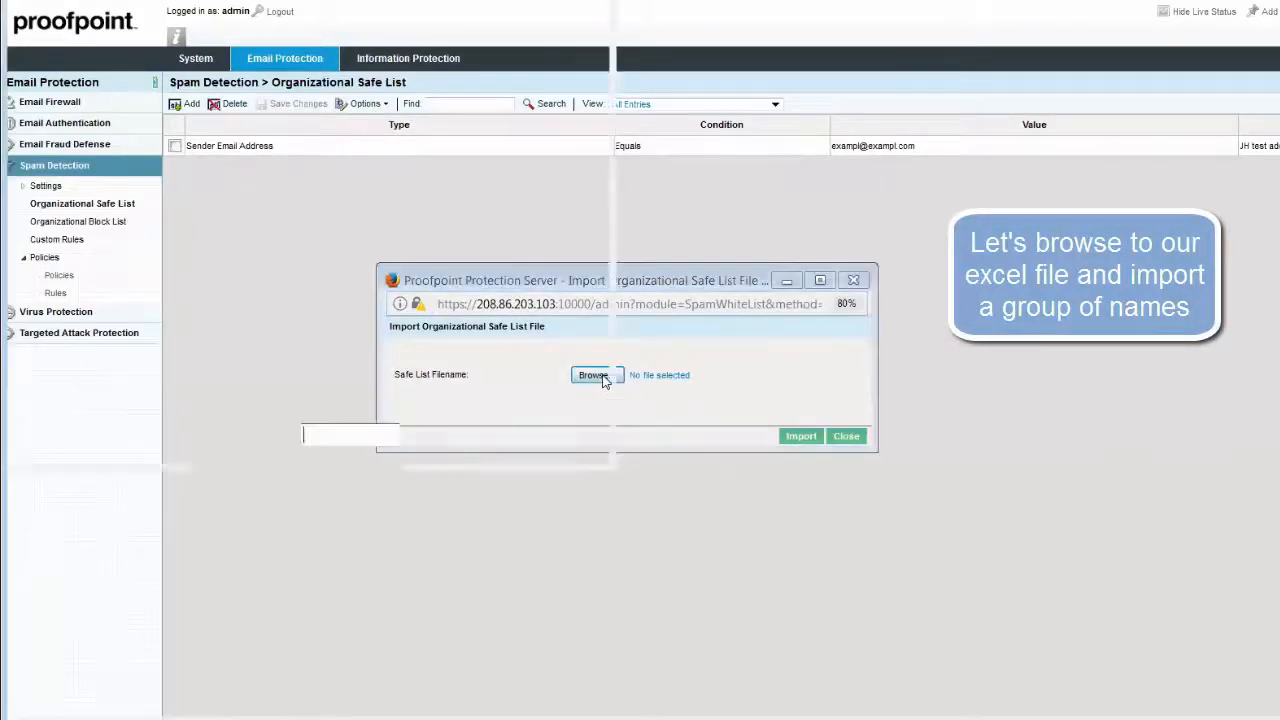
pyautogui.click(592, 375)
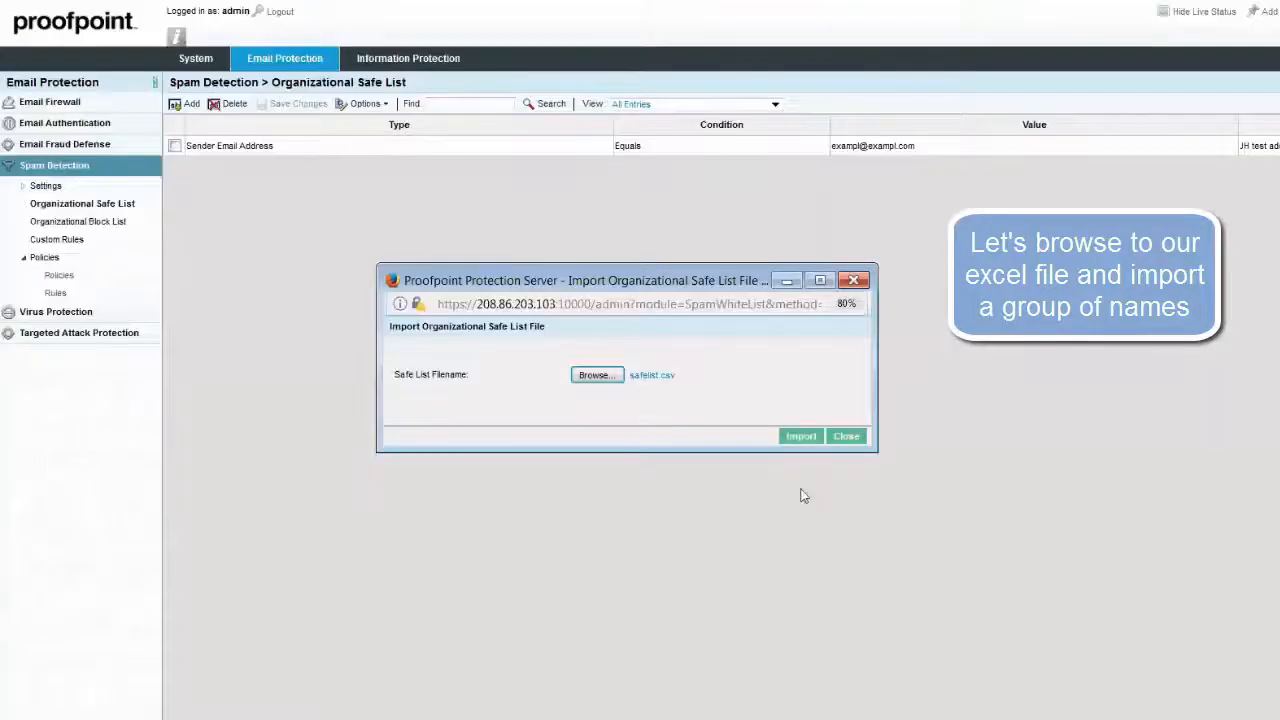
pyautogui.click(801, 435)
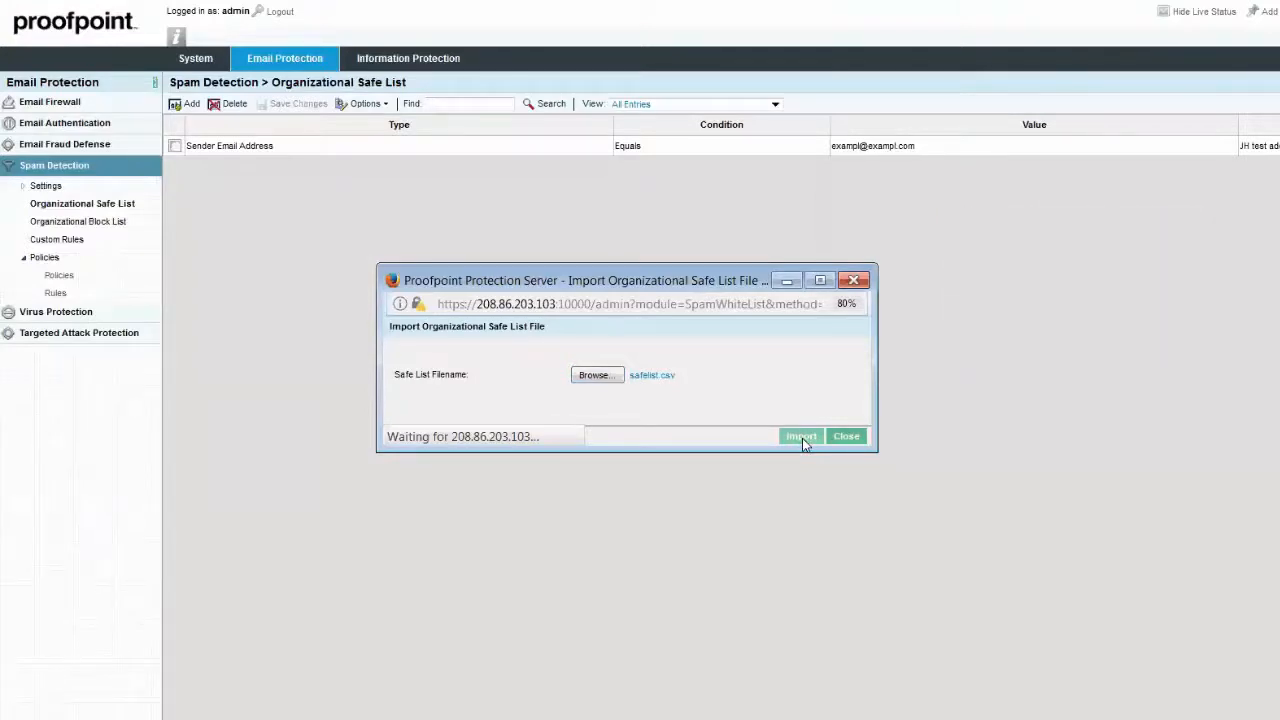
pyautogui.click(801, 436)
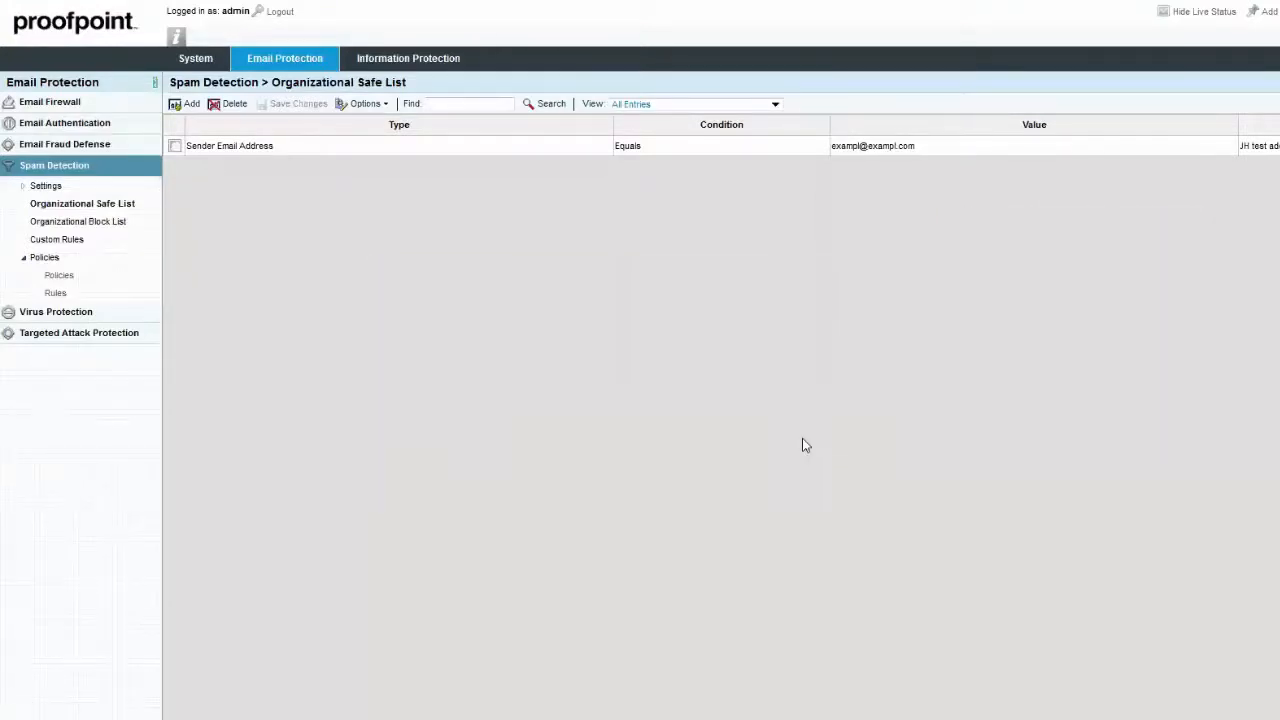